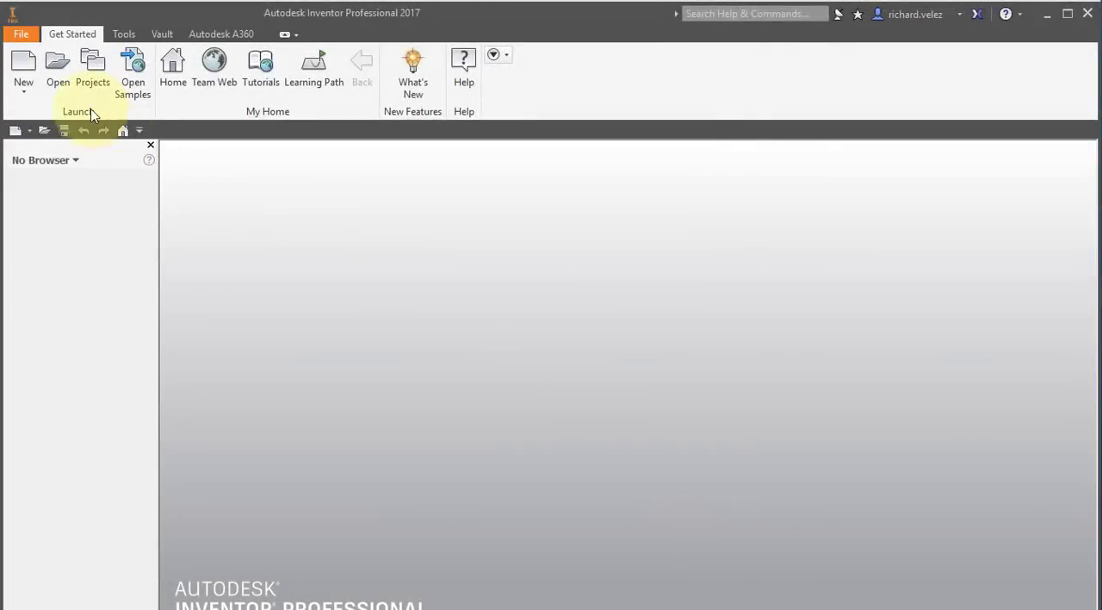
Step: Create a new Part document and start a 2D sketch so the origin planes are offered
{"action": "left_click", "coordinate": [24, 69]}
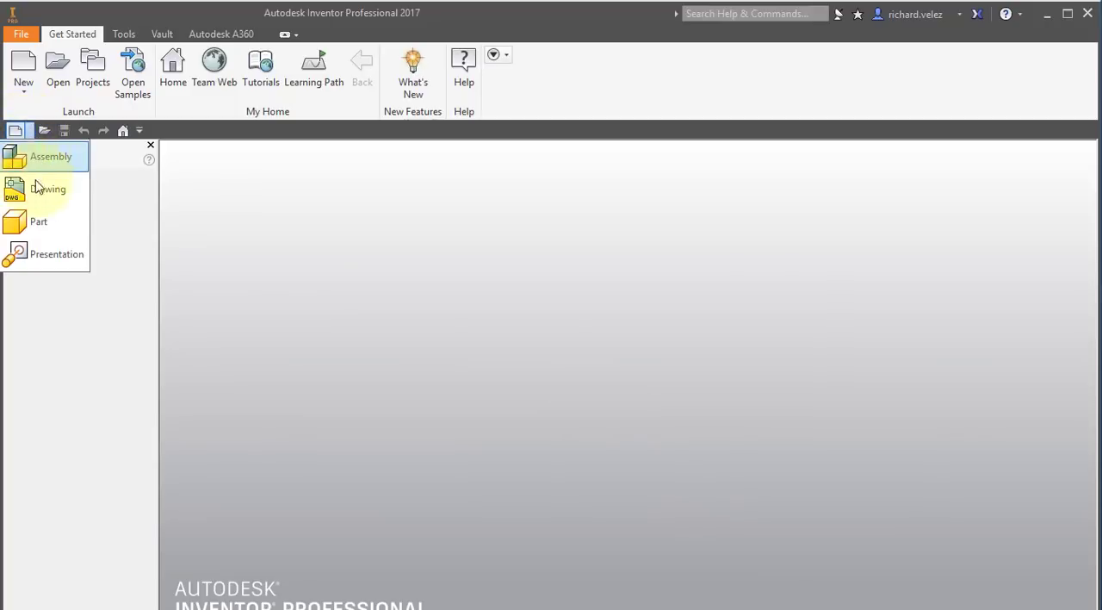
{"action": "mouse_move", "coordinate": [55, 226]}
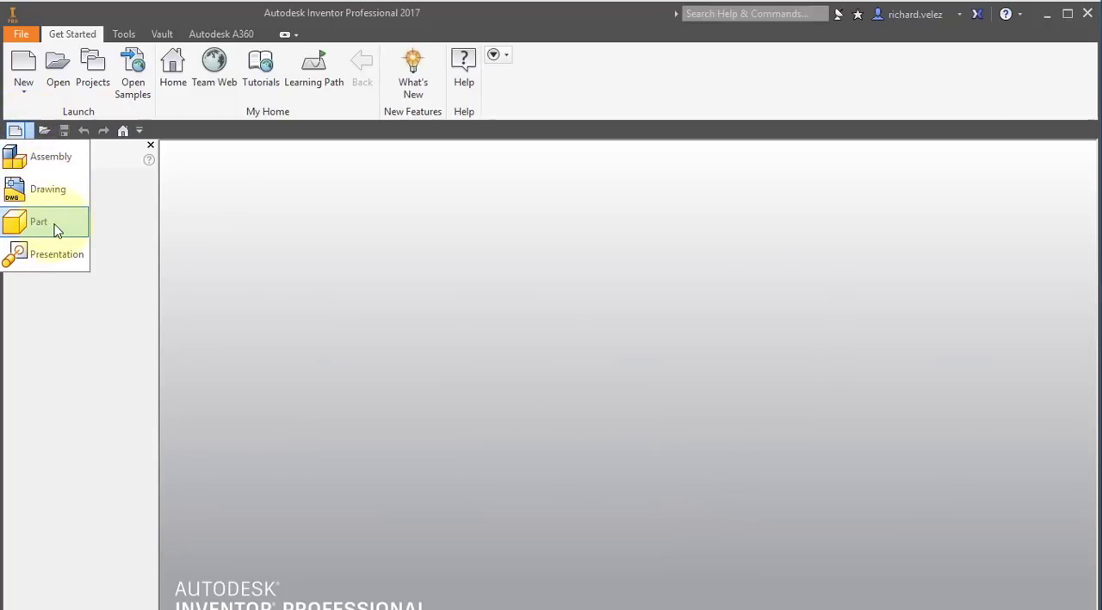
{"action": "left_click", "coordinate": [38, 221]}
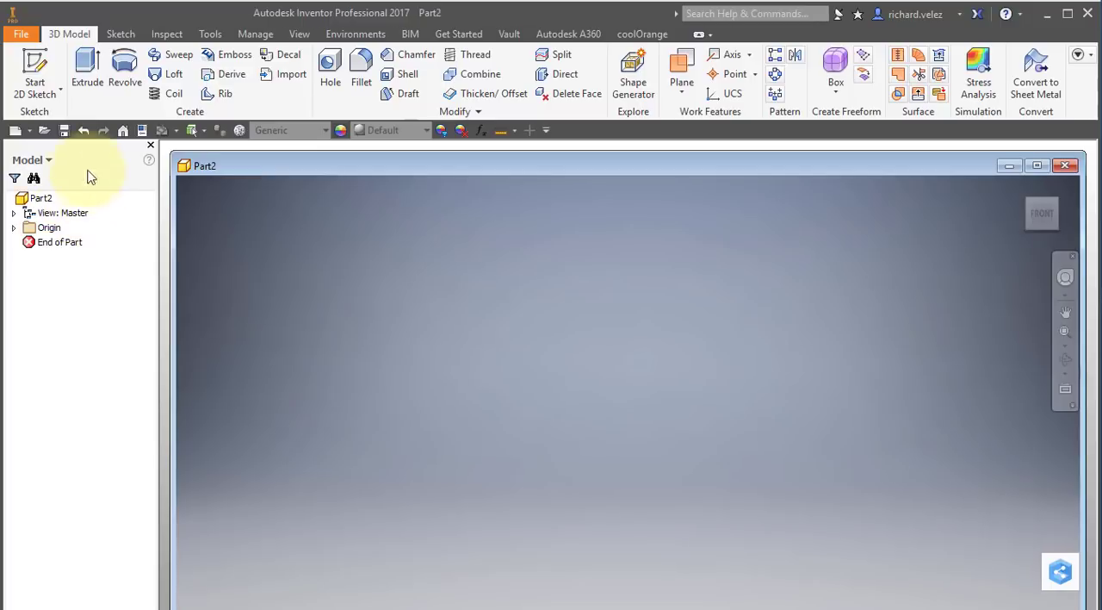
{"action": "left_click", "coordinate": [34, 72]}
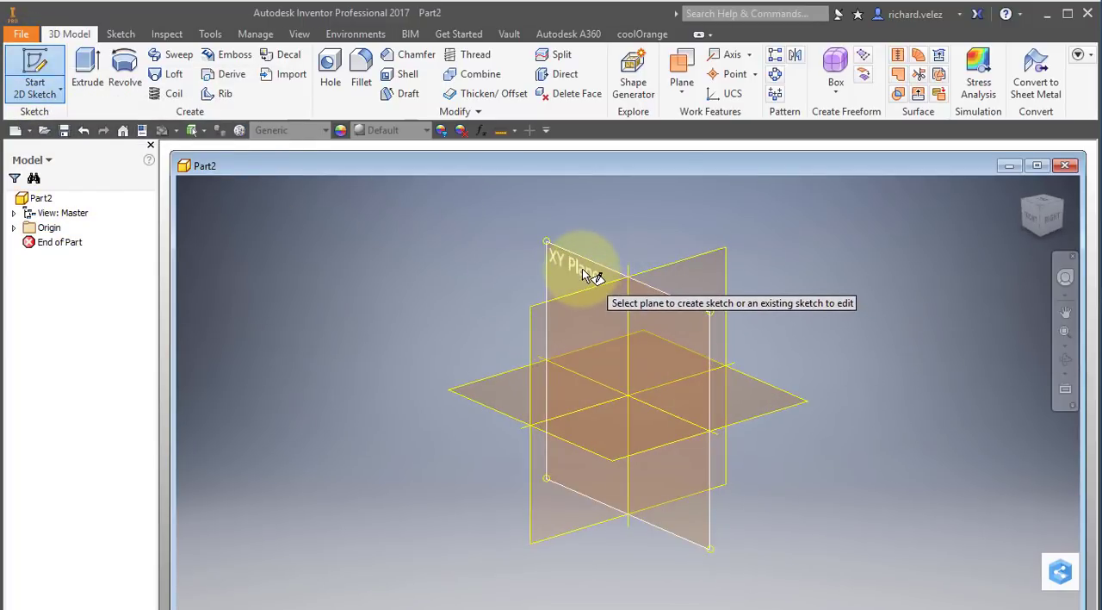
Step: Draw a rectangle on the XY plane sized .28-.031 by 1.25-.031 (about 0.249 x 1.219 in)
{"action": "left_click", "coordinate": [572, 262]}
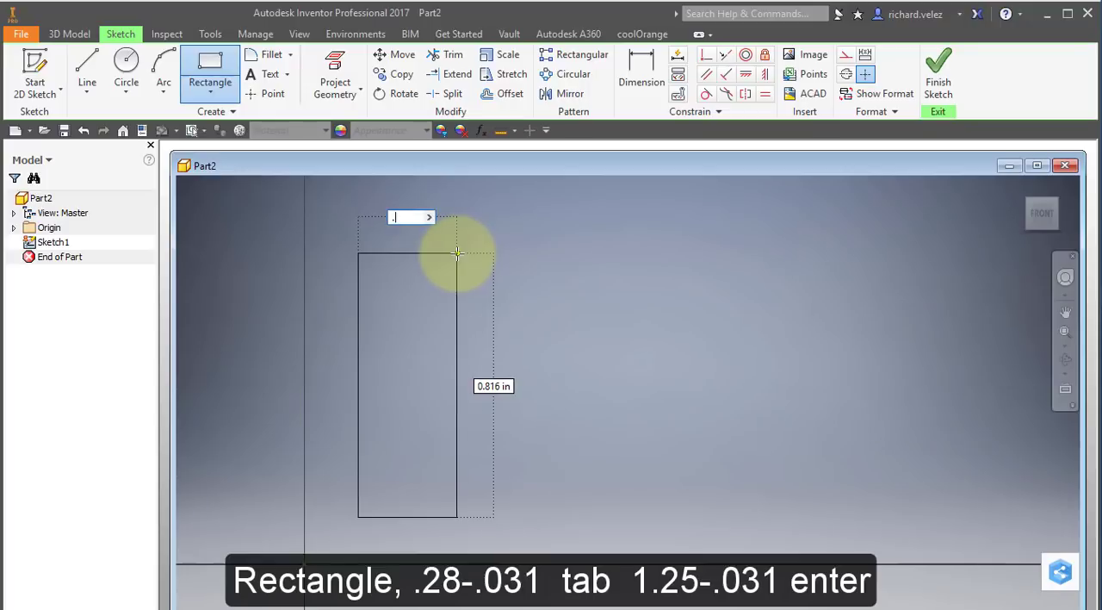
{"action": "type", "text": ".28"}
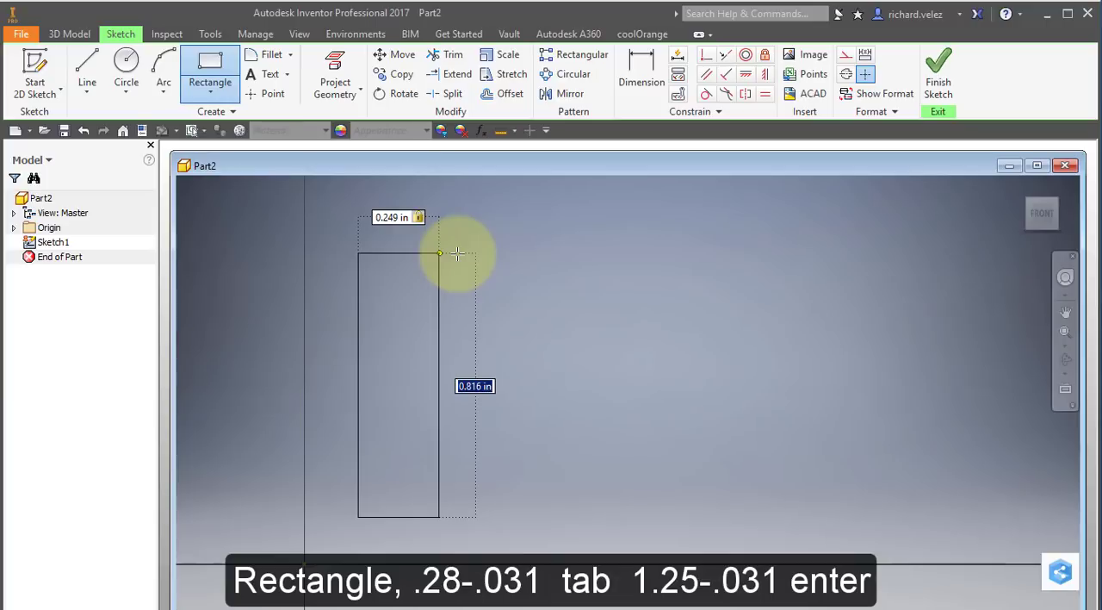
{"action": "type", "text": "1."}
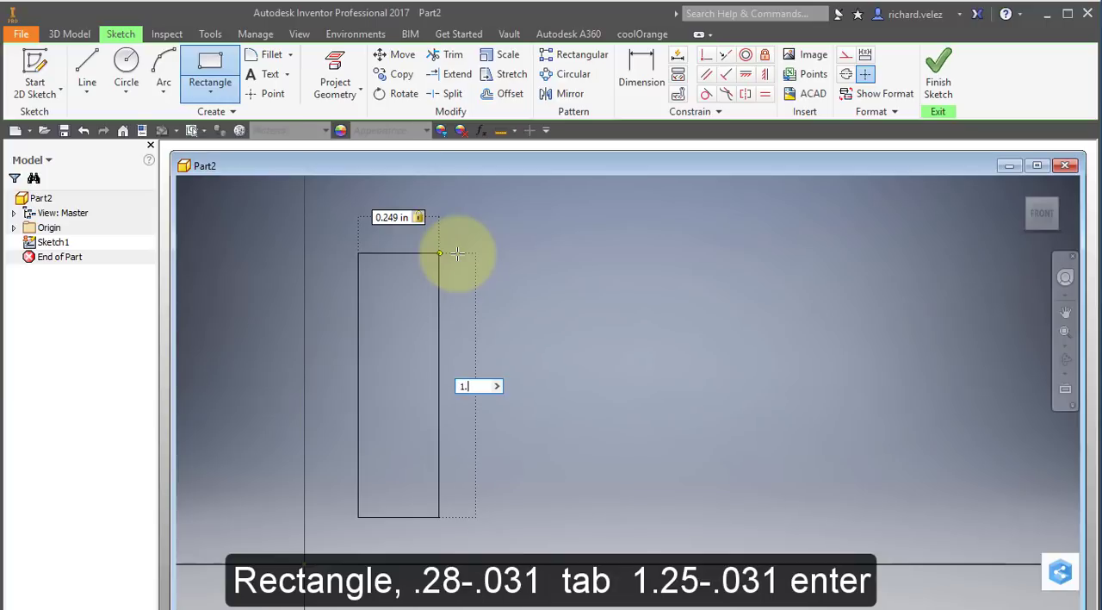
{"action": "type", "text": "1.25"}
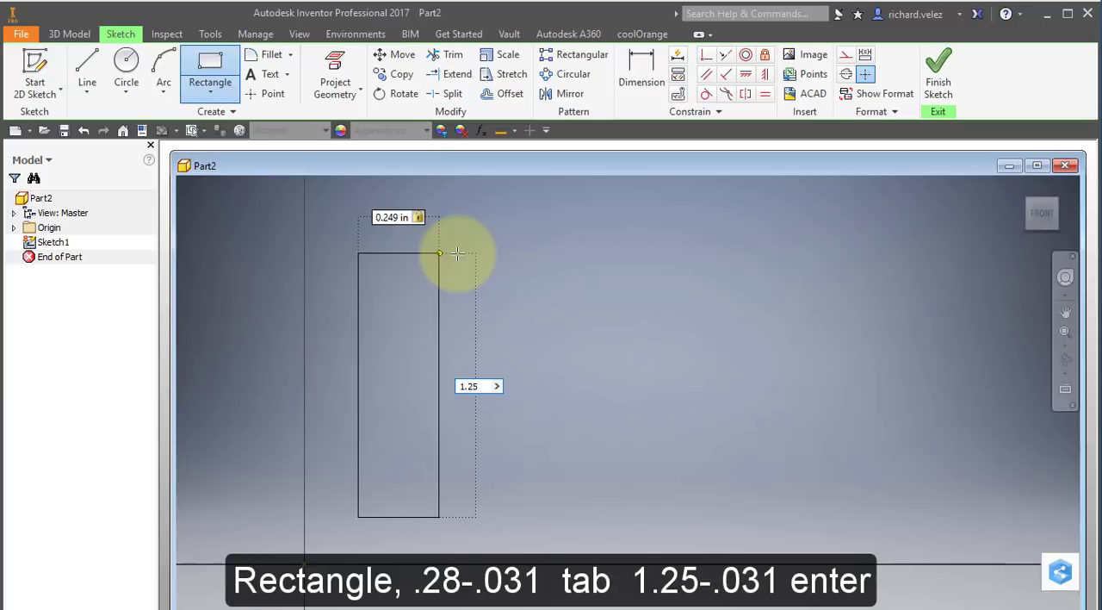
{"action": "type", "text": "-"}
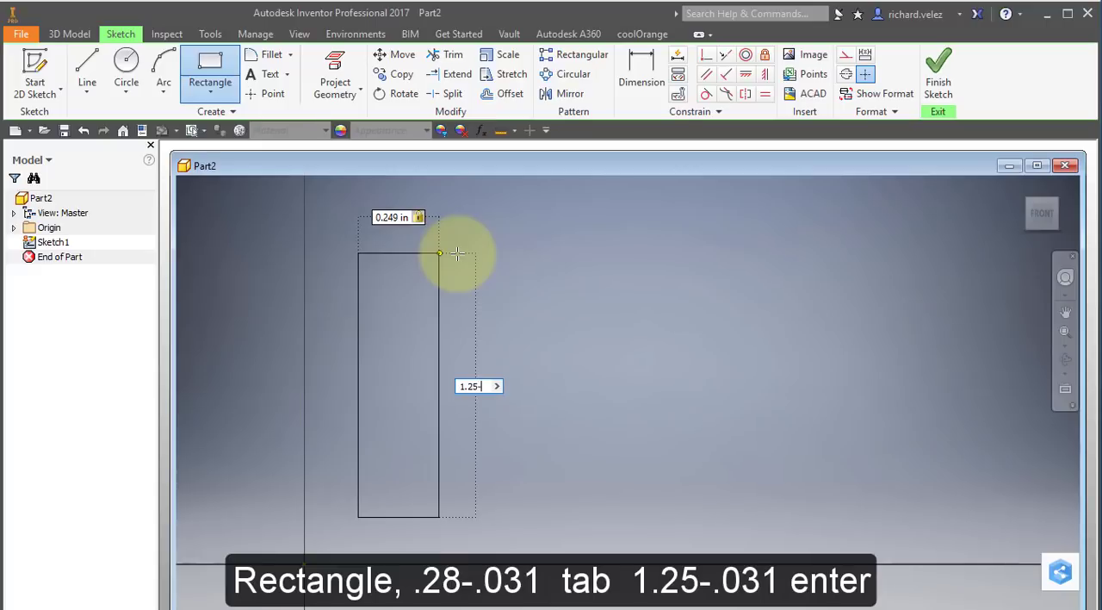
{"action": "type", "text": ".25-.031"}
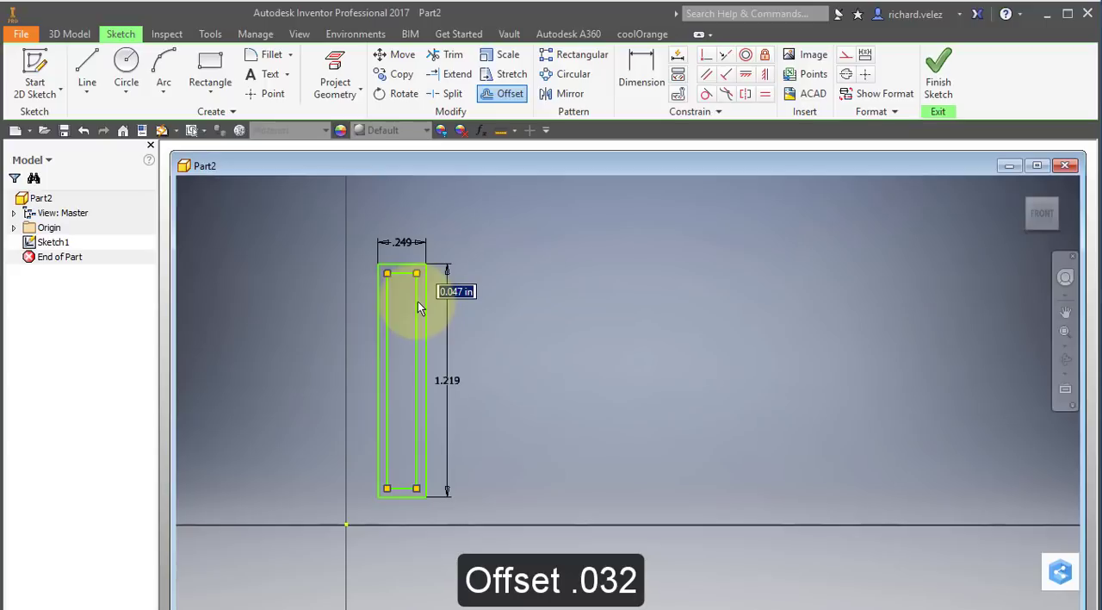
Step: Offset the rectangle inward to form a second, thin-walled inner outline
{"action": "type", "text": ".0"}
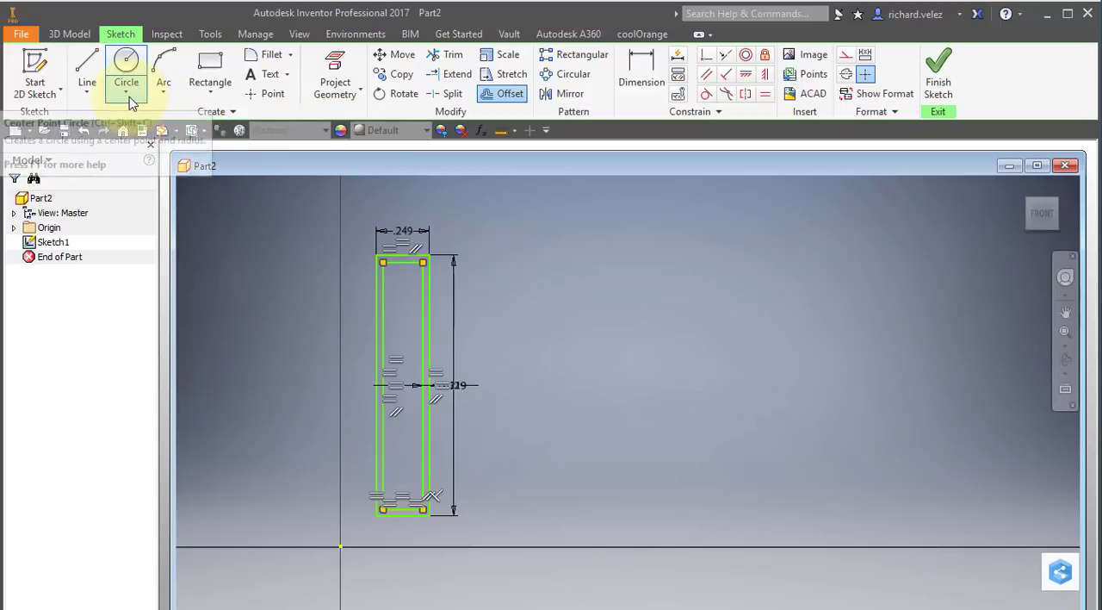
Step: Draw a tangent circle between the rectangle's side lines at the top end
{"action": "left_click", "coordinate": [126, 83]}
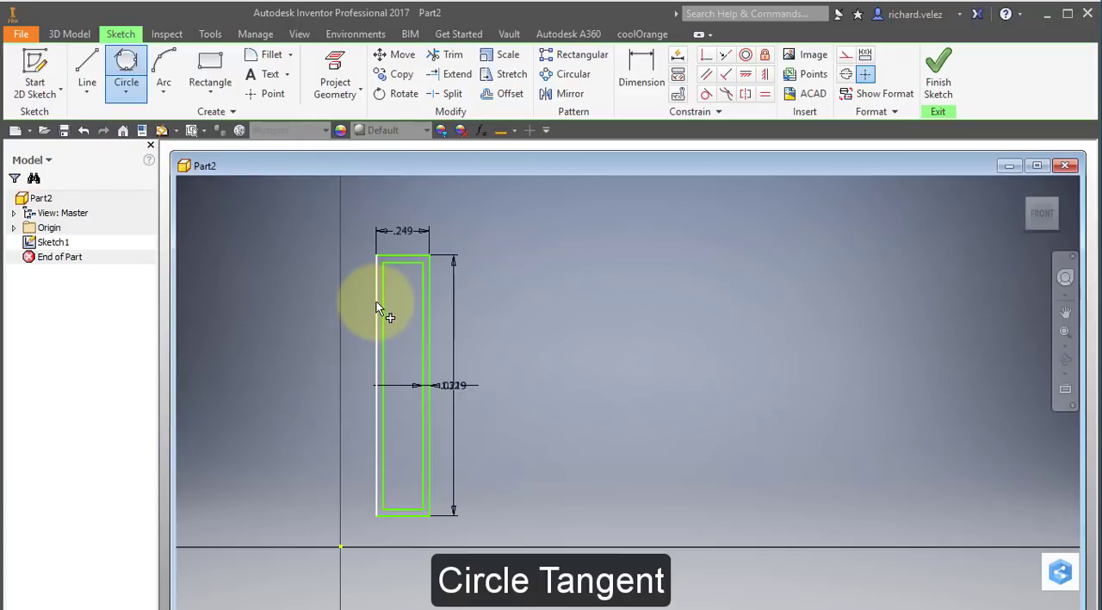
{"action": "mouse_move", "coordinate": [403, 259]}
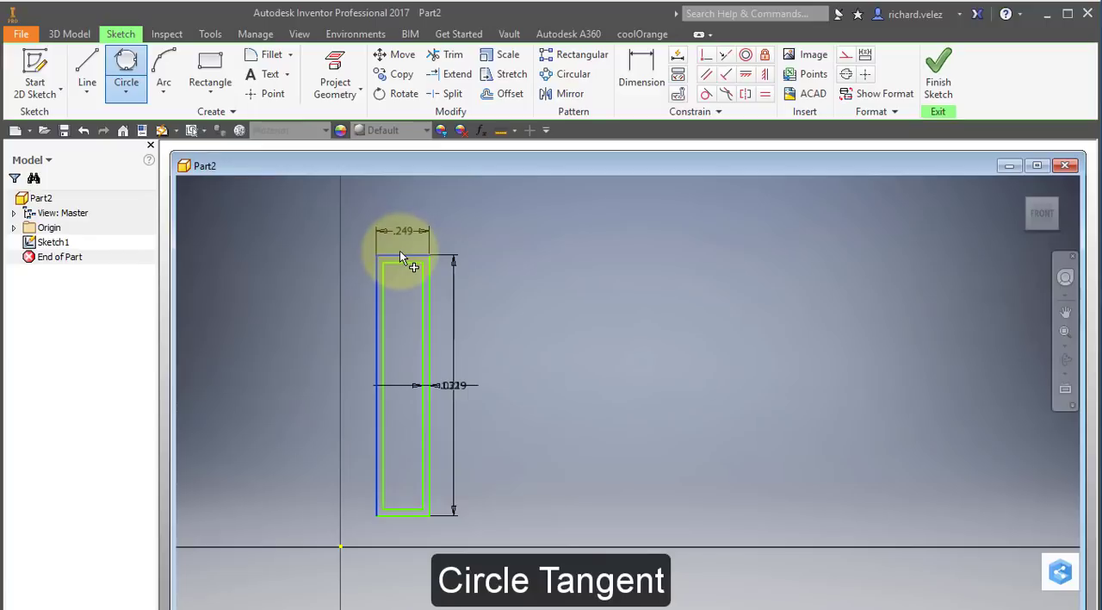
{"action": "left_click", "coordinate": [403, 268]}
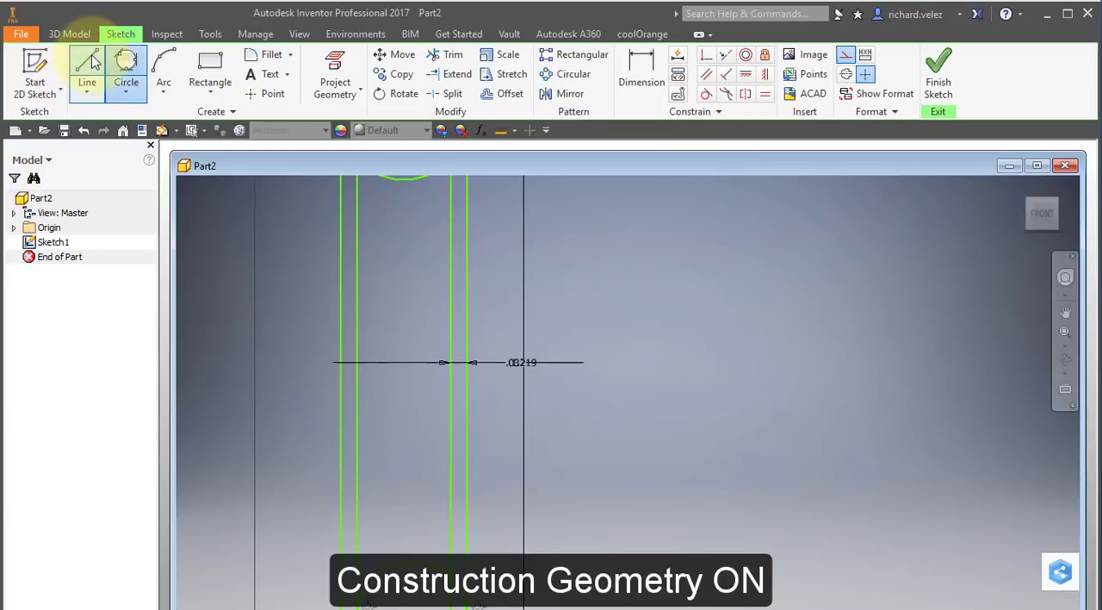
Step: Begin a construction line across the middle of the thin-walled profile
{"action": "left_click", "coordinate": [86, 72]}
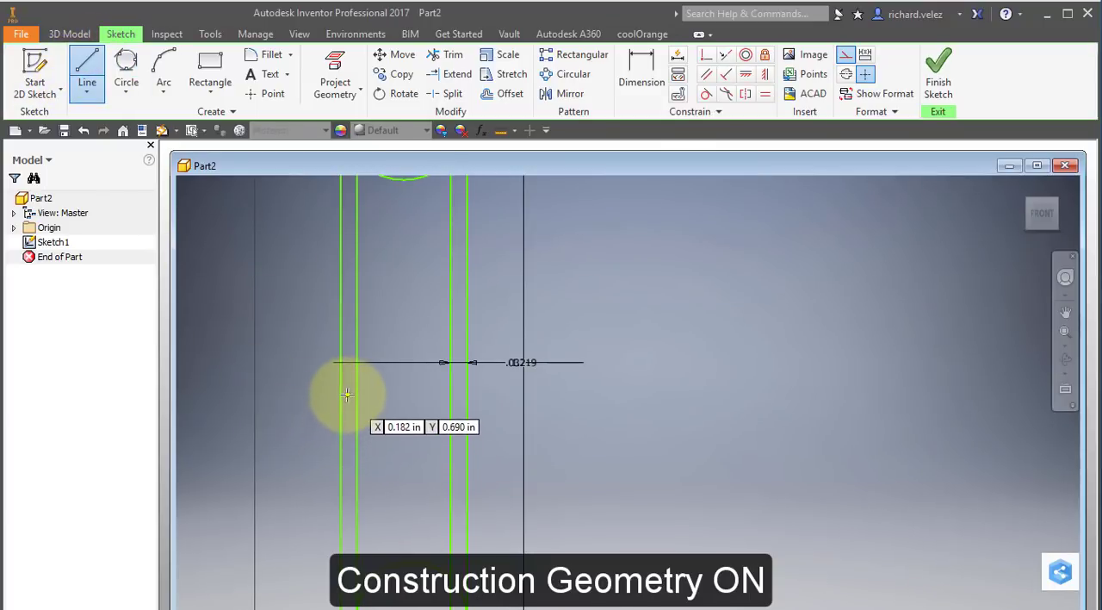
{"action": "mouse_move", "coordinate": [338, 370]}
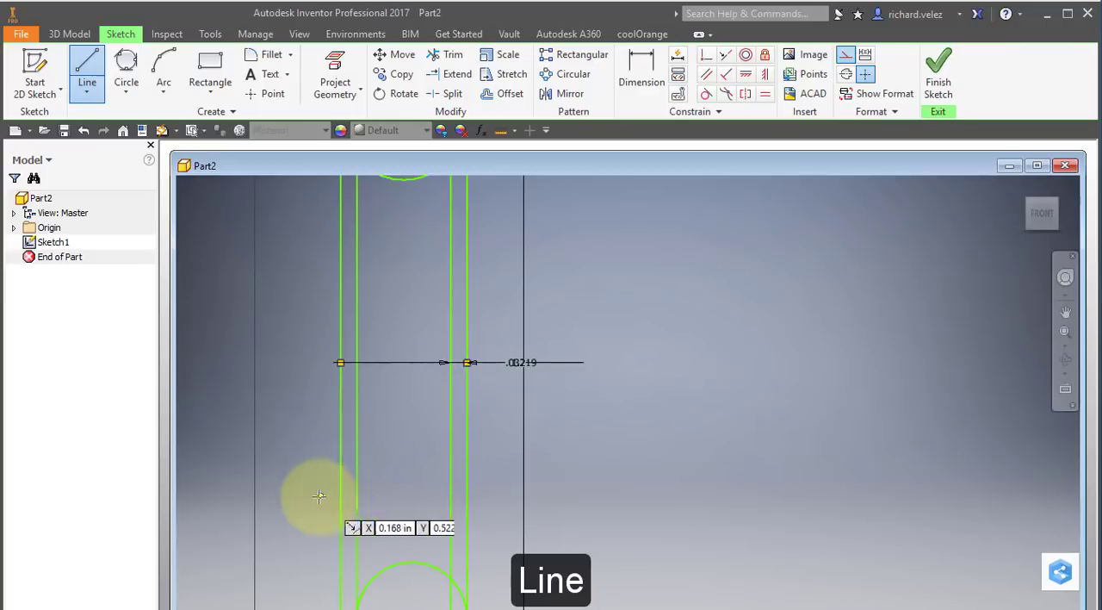
{"action": "mouse_move", "coordinate": [341, 362]}
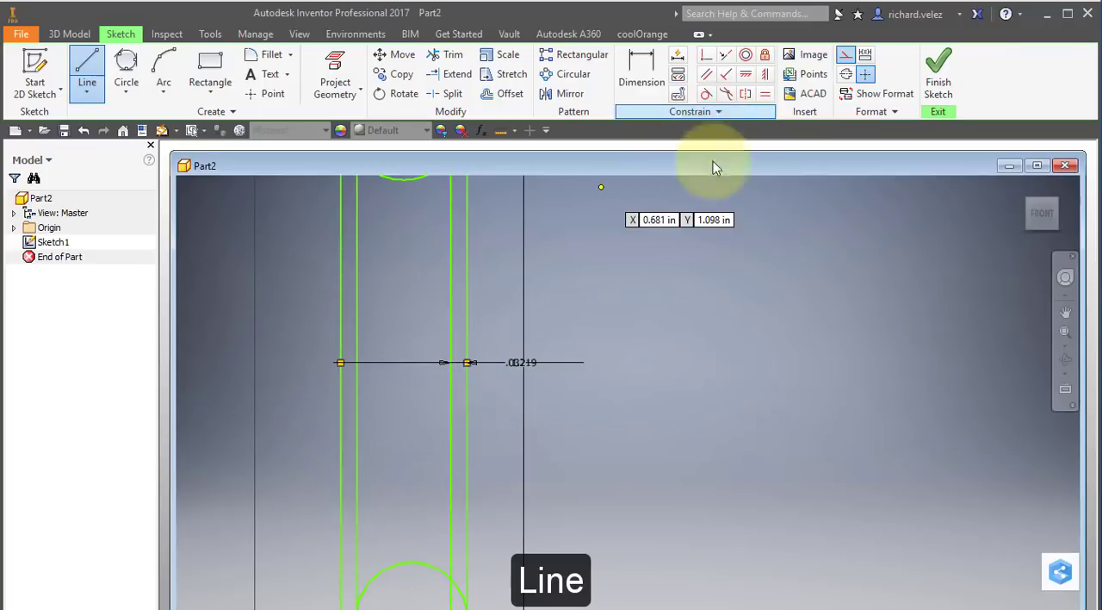
{"action": "mouse_move", "coordinate": [541, 296]}
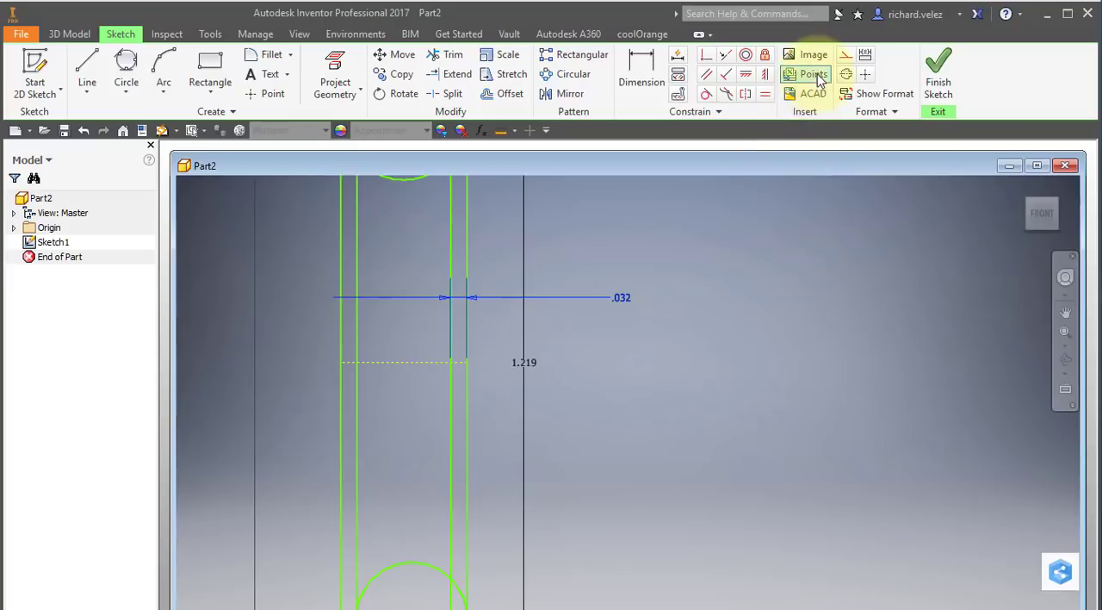
Step: Switch construction geometry off before removing the rectangle edges and dimensions
{"action": "left_click", "coordinate": [846, 55]}
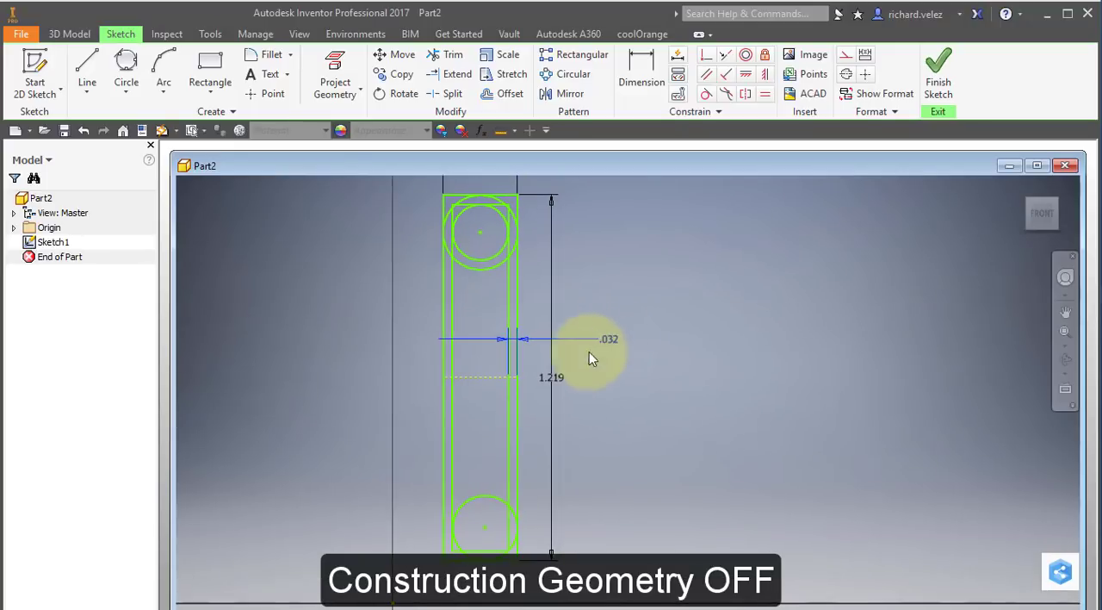
{"action": "mouse_move", "coordinate": [466, 321]}
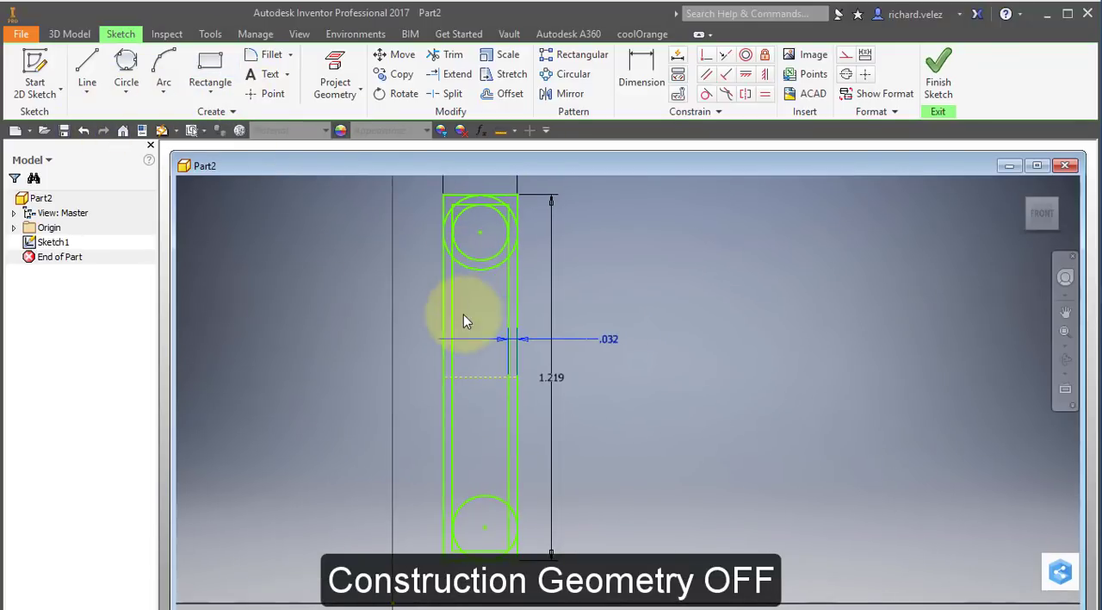
{"action": "mouse_move", "coordinate": [441, 327]}
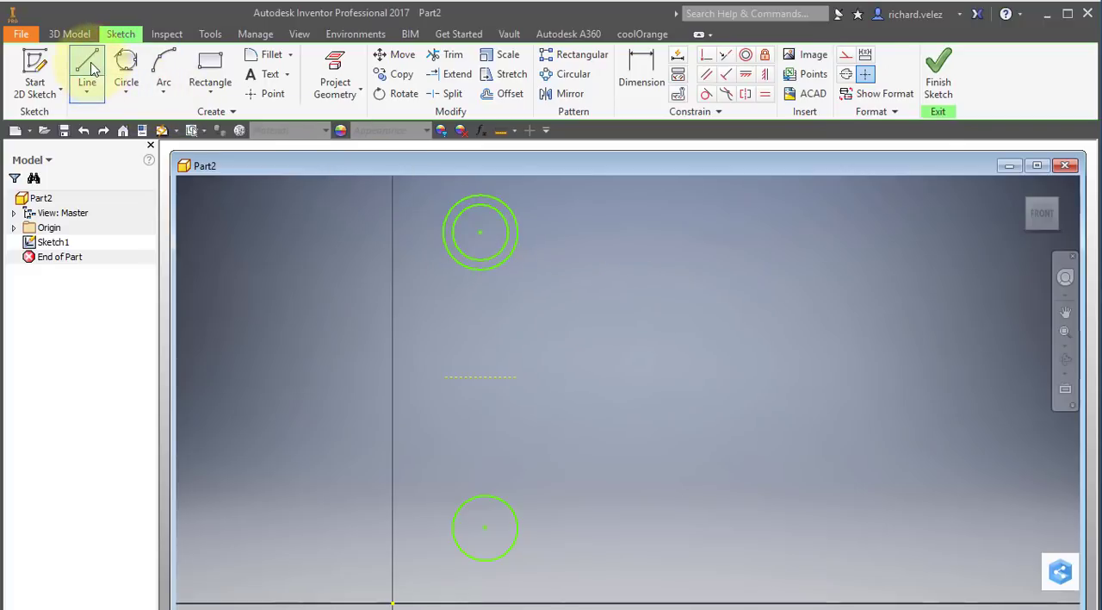
Step: Draw straight tangent lines joining the top and bottom circles on each side
{"action": "left_click", "coordinate": [86, 69]}
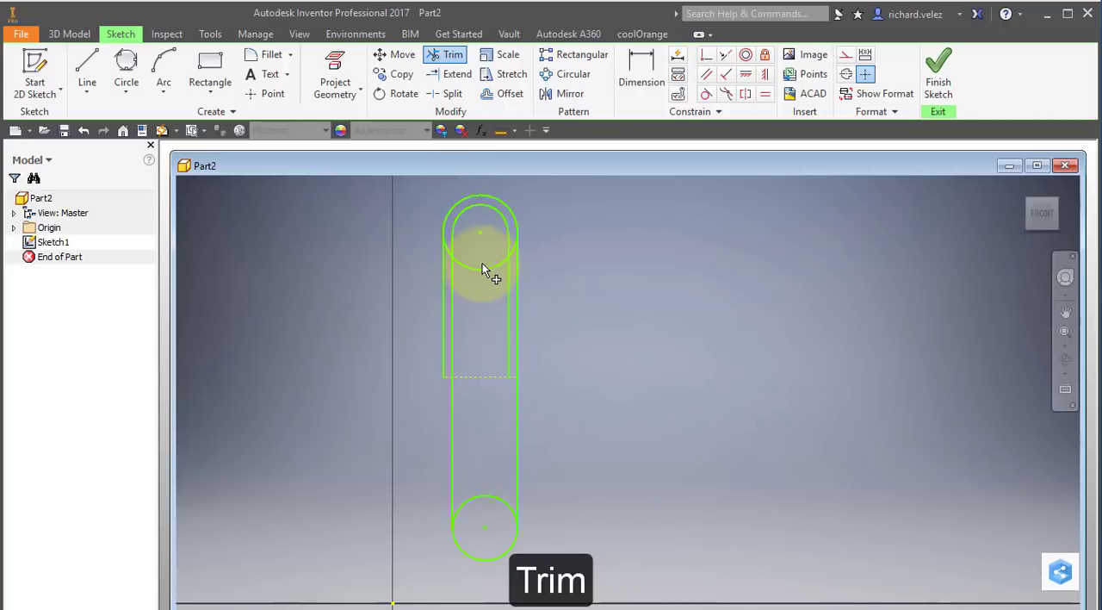
Step: Trim the extra arcs of the top and bottom circles and end trimming
{"action": "left_click", "coordinate": [483, 269]}
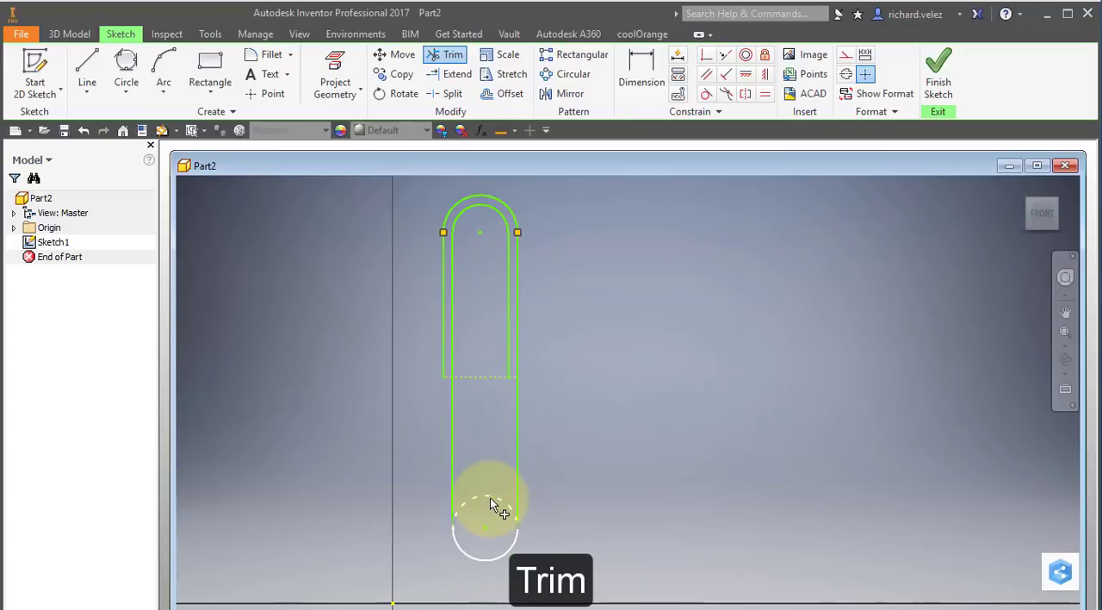
{"action": "left_click", "coordinate": [493, 503]}
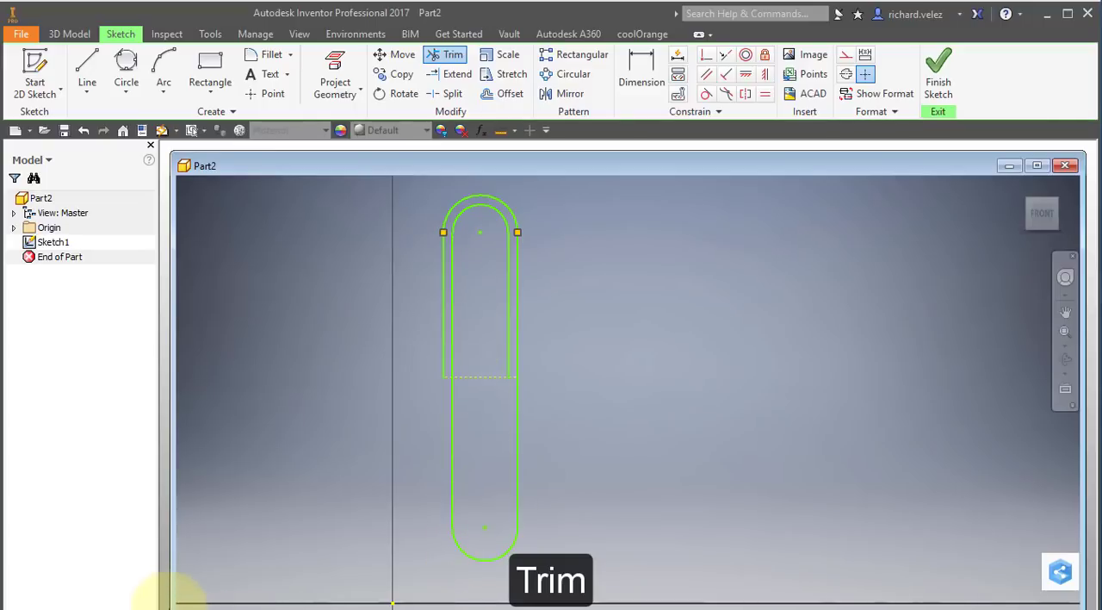
{"action": "mouse_move", "coordinate": [328, 370]}
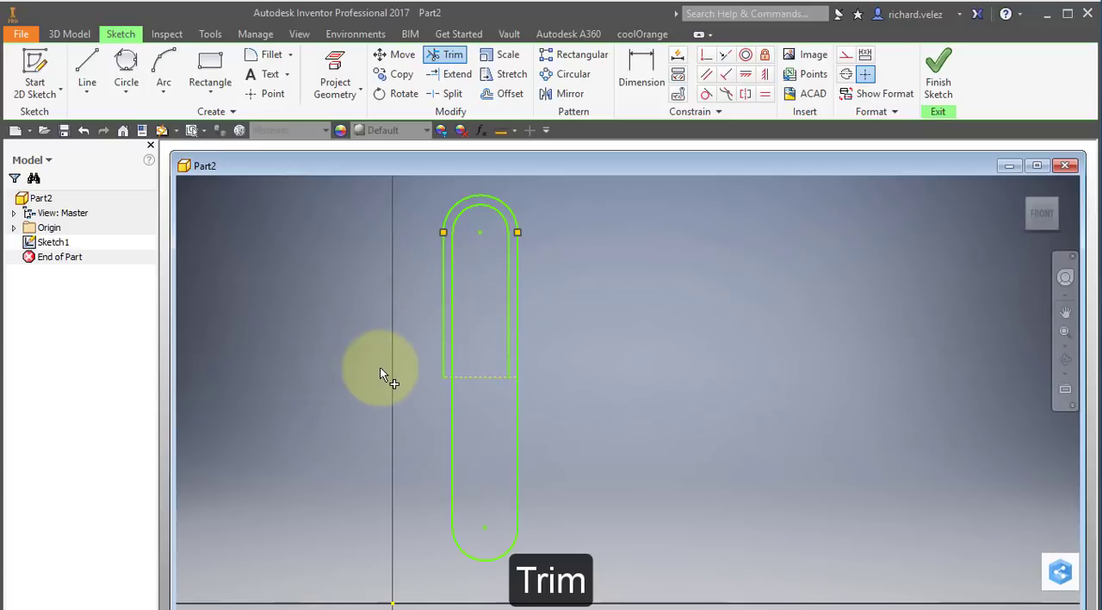
{"action": "right_click", "coordinate": [383, 372]}
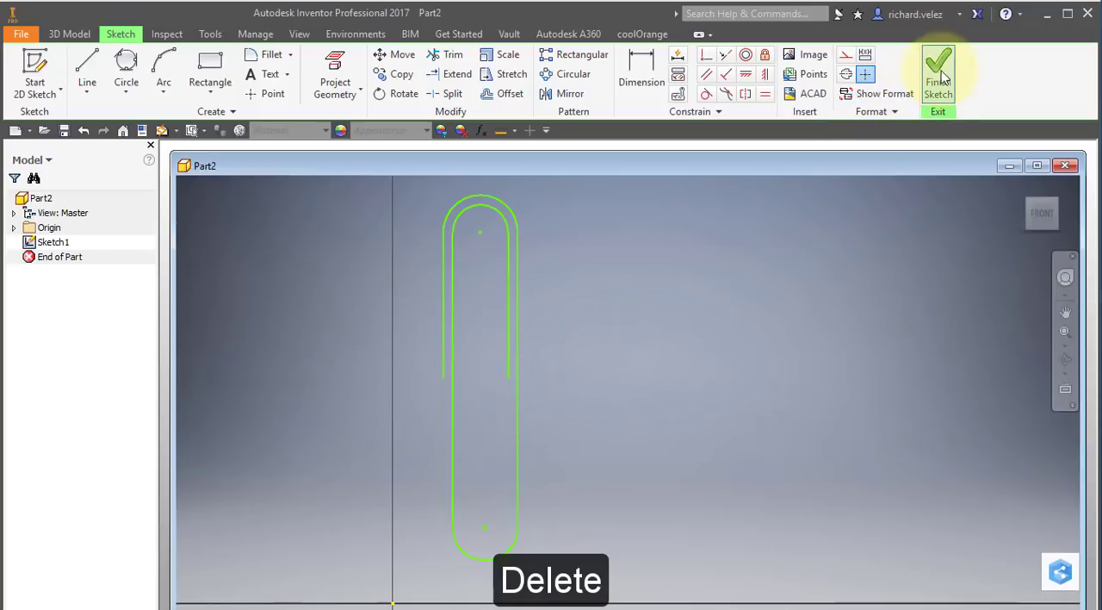
Step: Finish the sketch and create a work plane parallel to the XZ Plane through the path end
{"action": "left_click", "coordinate": [937, 73]}
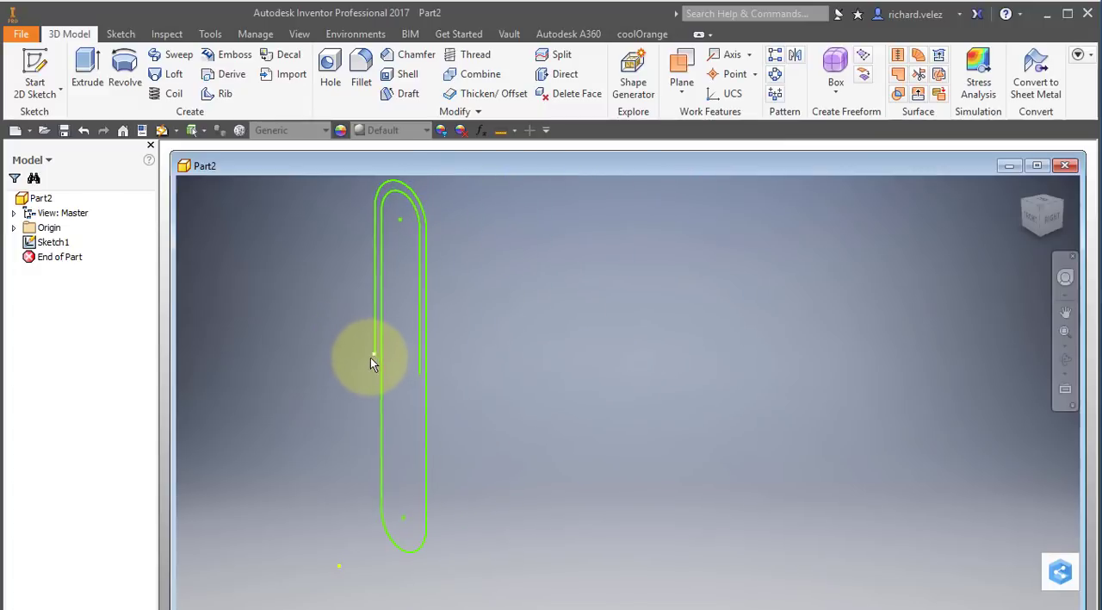
{"action": "mouse_move", "coordinate": [370, 358]}
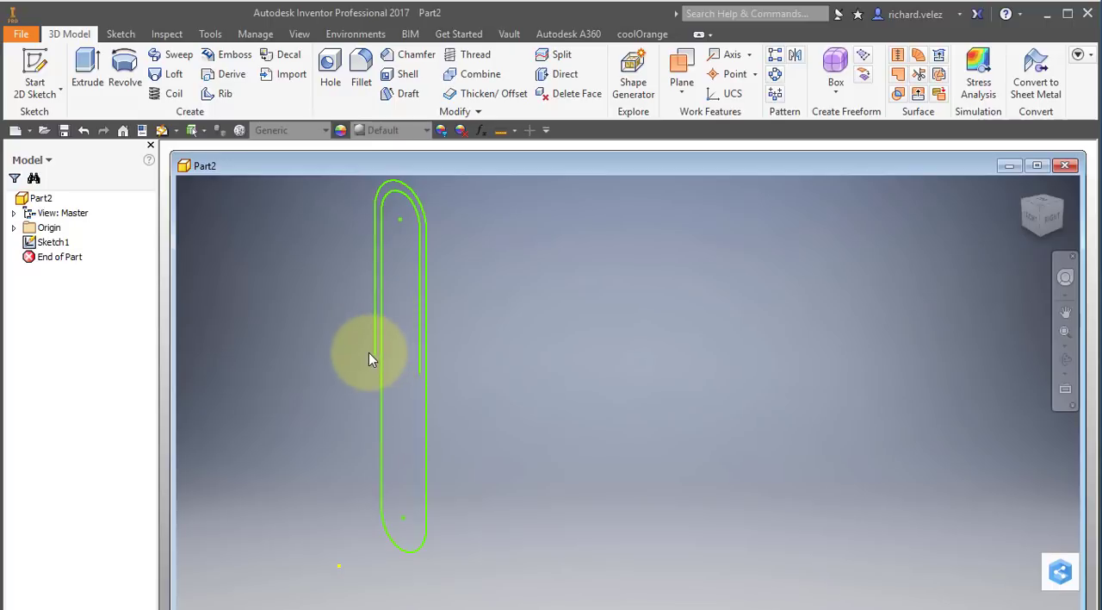
{"action": "mouse_move", "coordinate": [375, 358]}
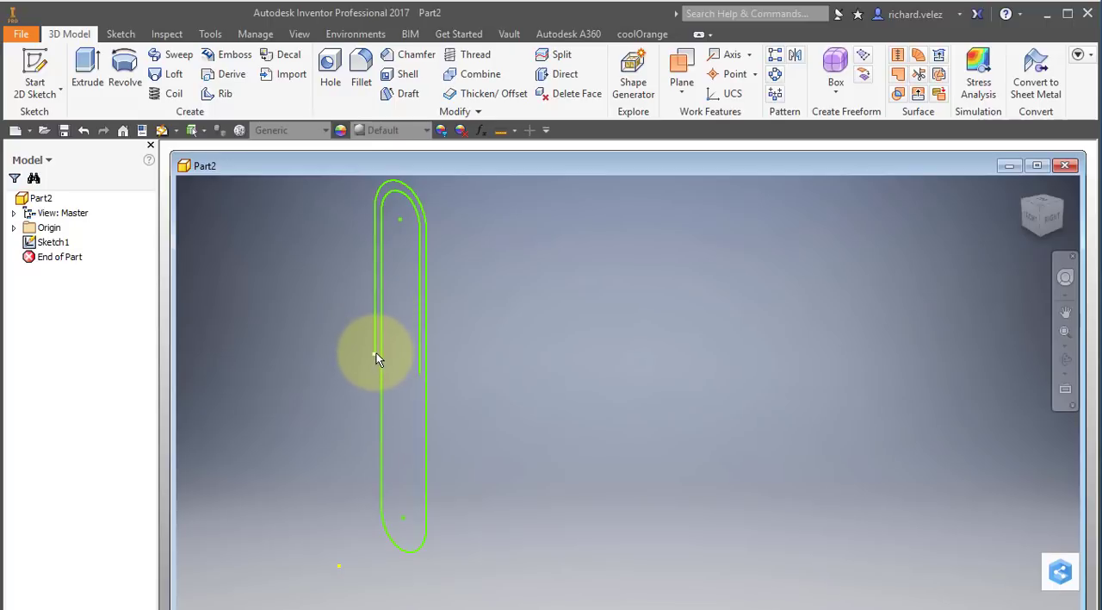
{"action": "mouse_move", "coordinate": [682, 72]}
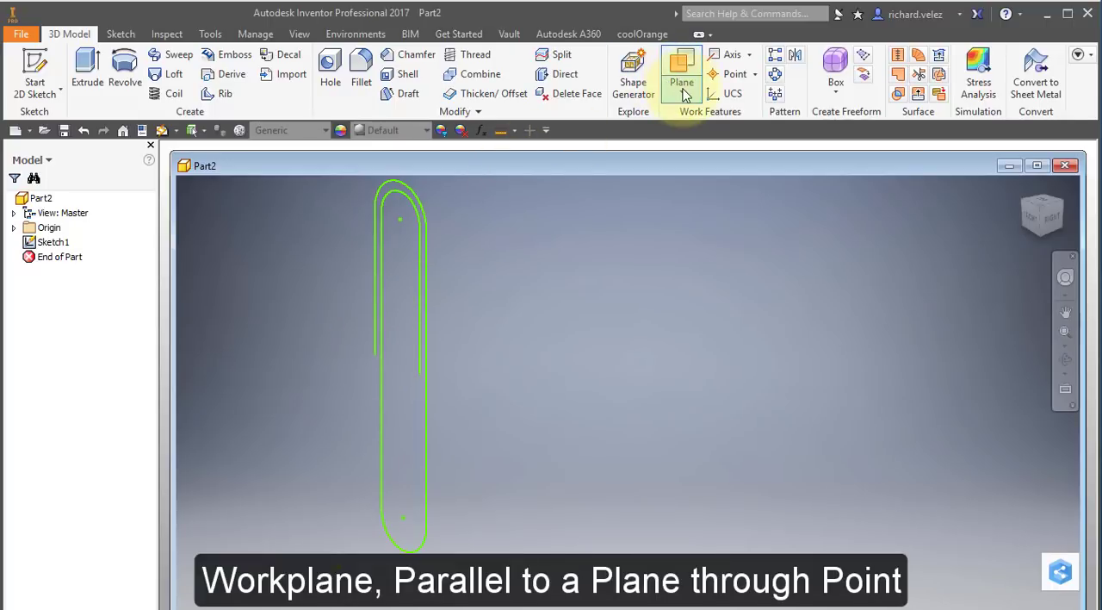
{"action": "left_click", "coordinate": [682, 65]}
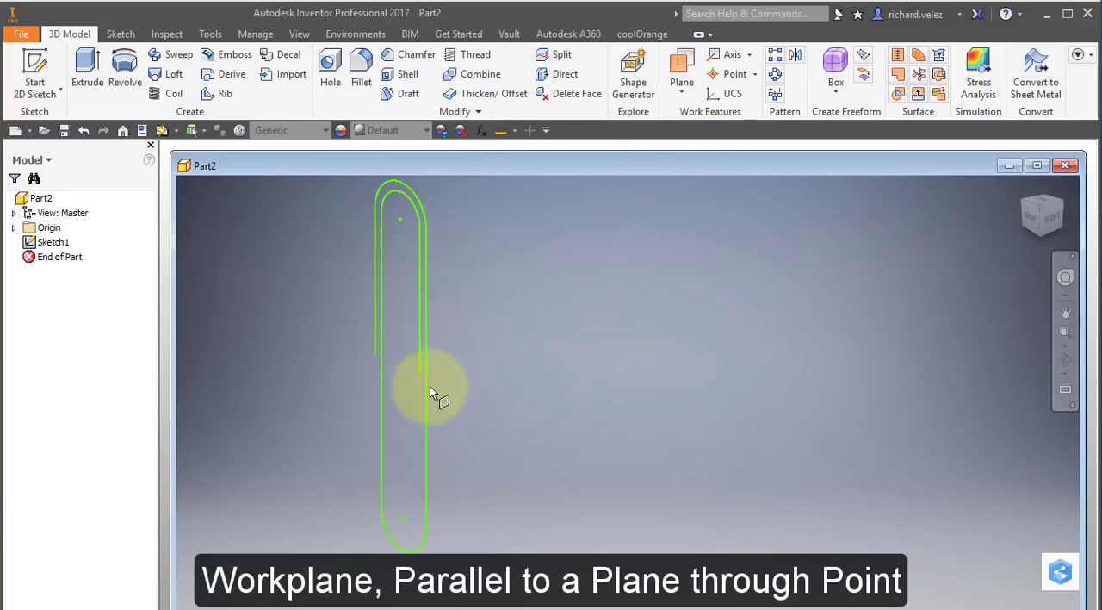
{"action": "mouse_move", "coordinate": [336, 170]}
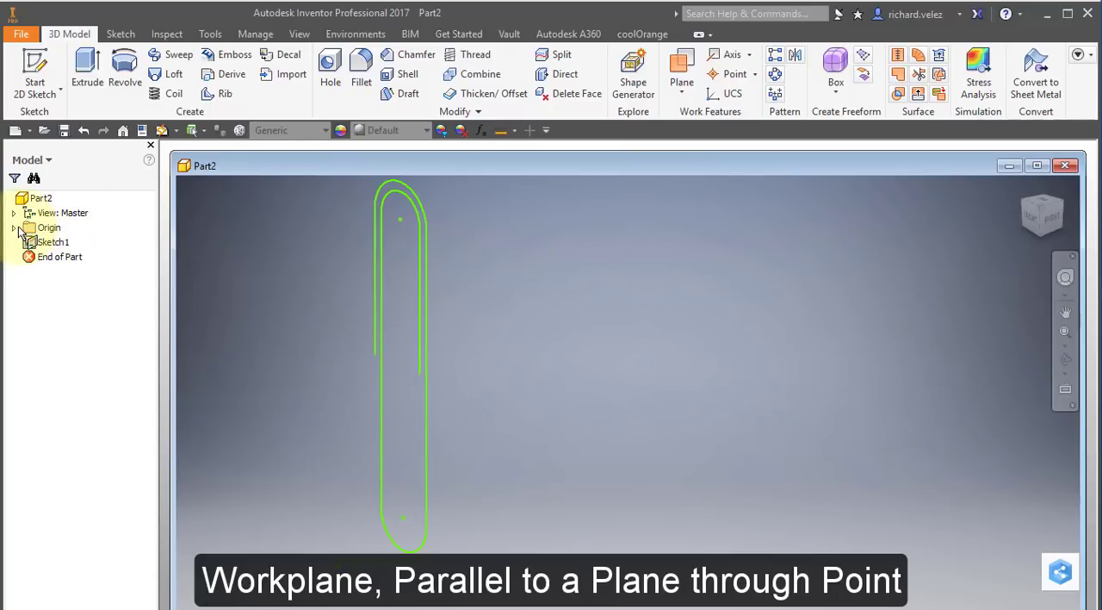
{"action": "left_click", "coordinate": [14, 228]}
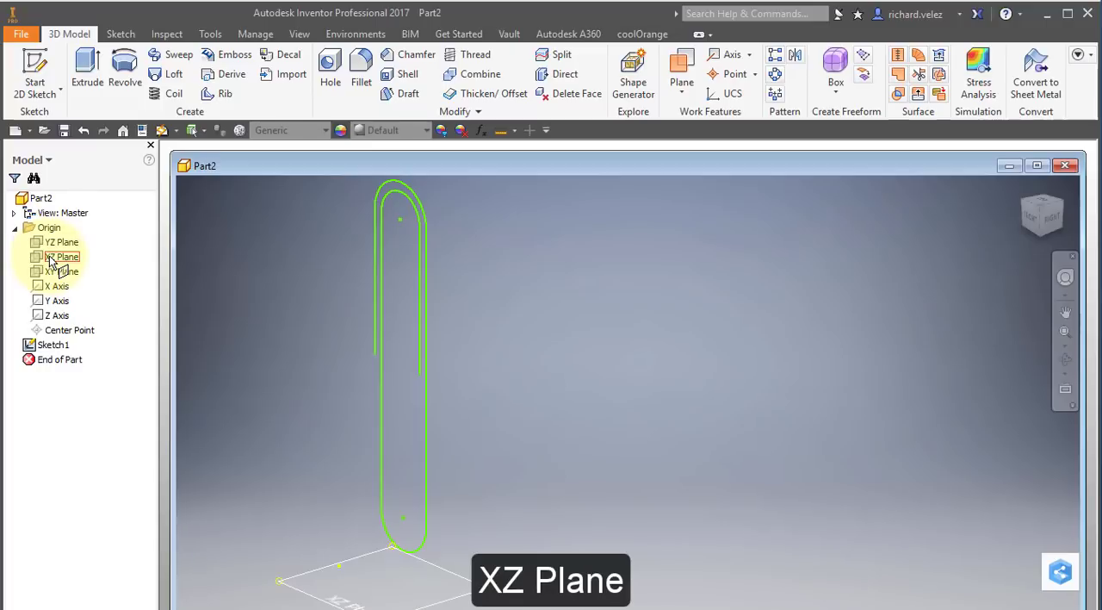
{"action": "left_click", "coordinate": [62, 255]}
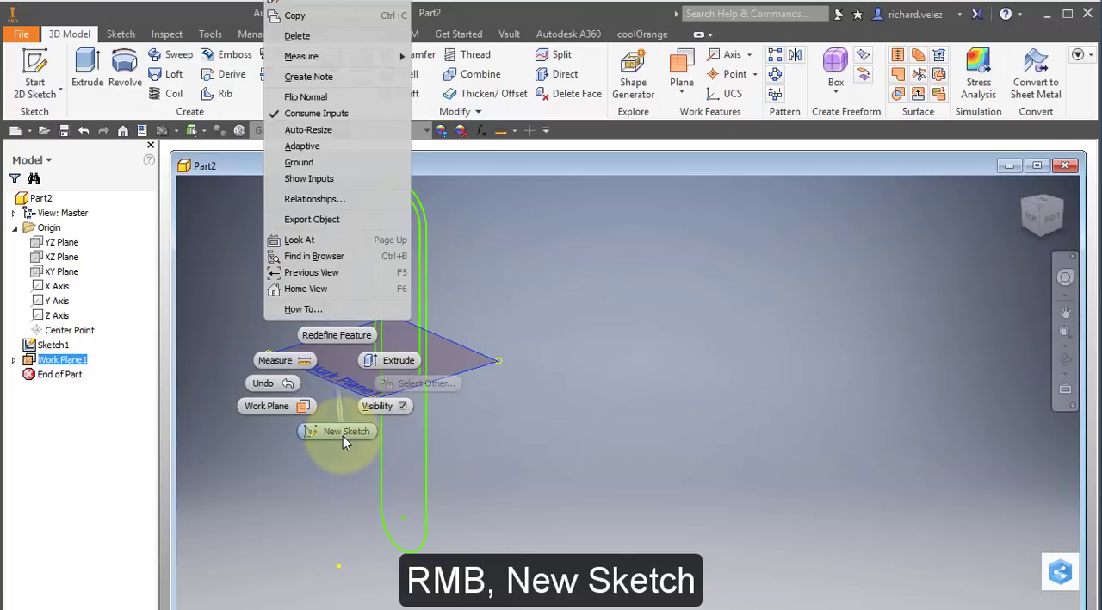
Step: Sketch a .031 centre-point circle at the path end on the work plane and finish the sketch
{"action": "left_click", "coordinate": [338, 431]}
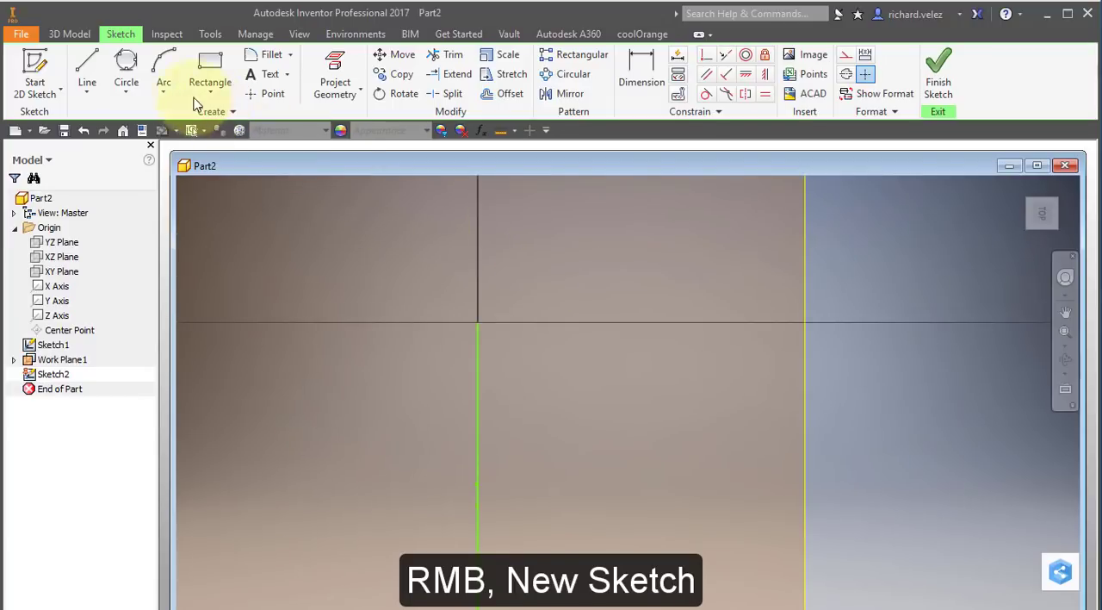
{"action": "left_click", "coordinate": [128, 83]}
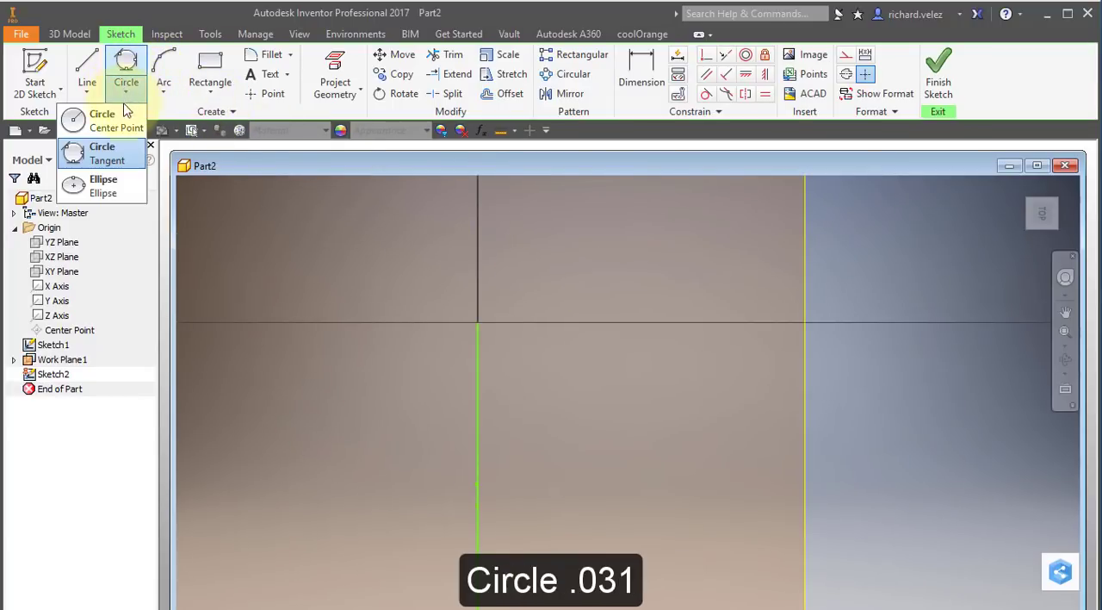
{"action": "left_click", "coordinate": [102, 121]}
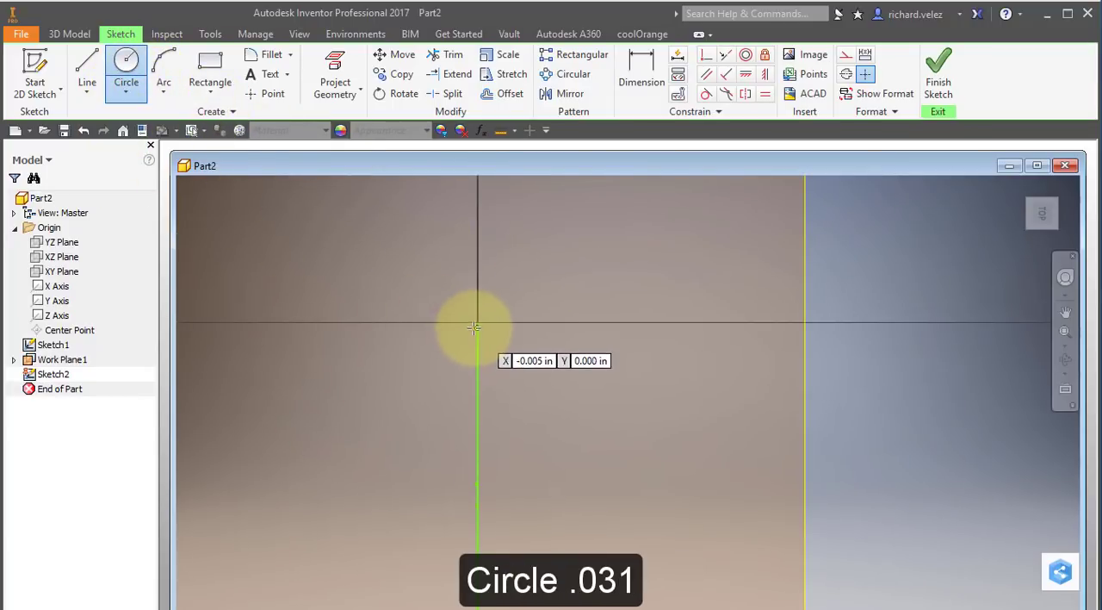
{"action": "left_click", "coordinate": [475, 325]}
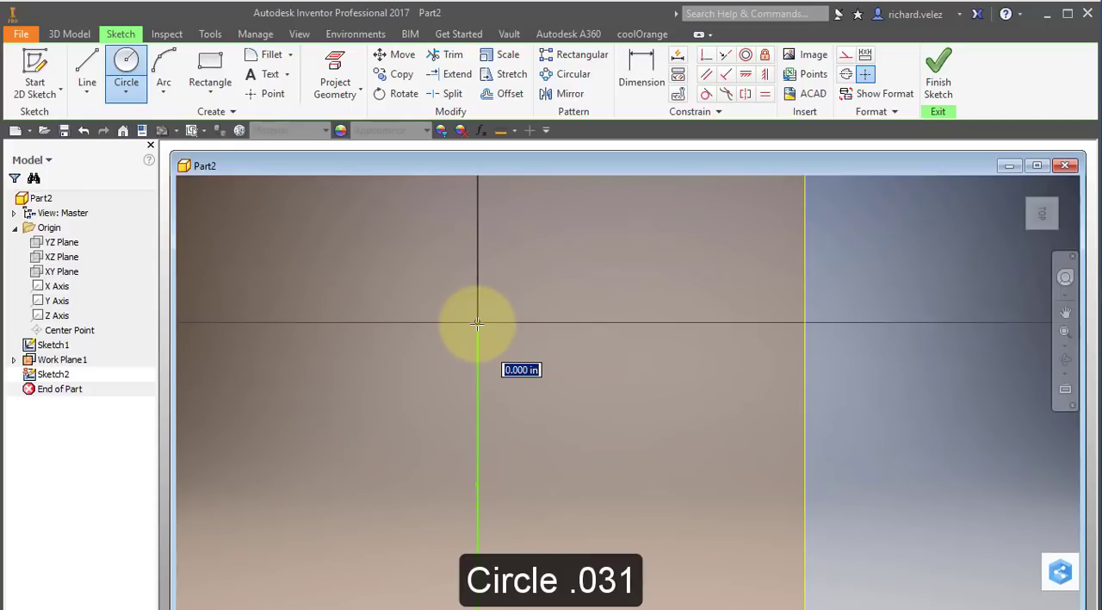
{"action": "left_click_drag", "start_coordinate": [479, 326], "coordinate": [496, 325]}
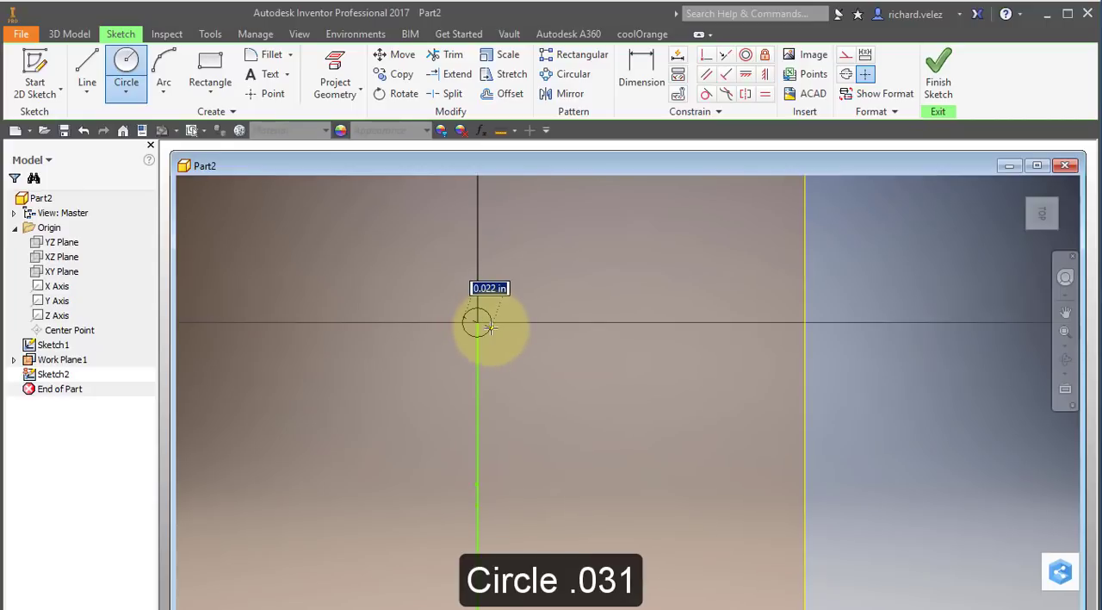
{"action": "type", "text": ".03"}
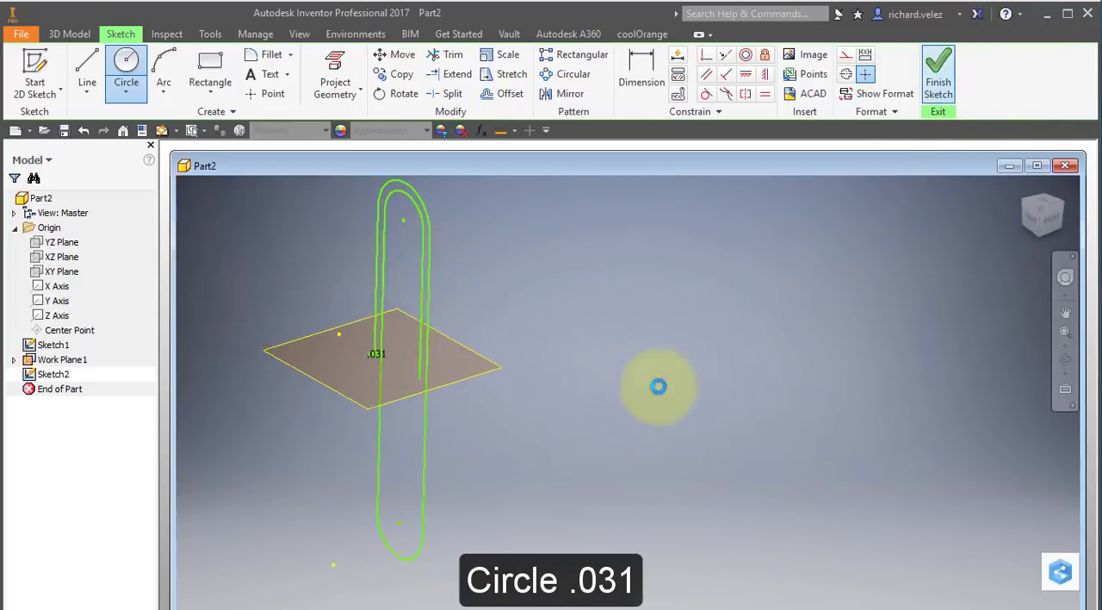
{"action": "left_click", "coordinate": [937, 72]}
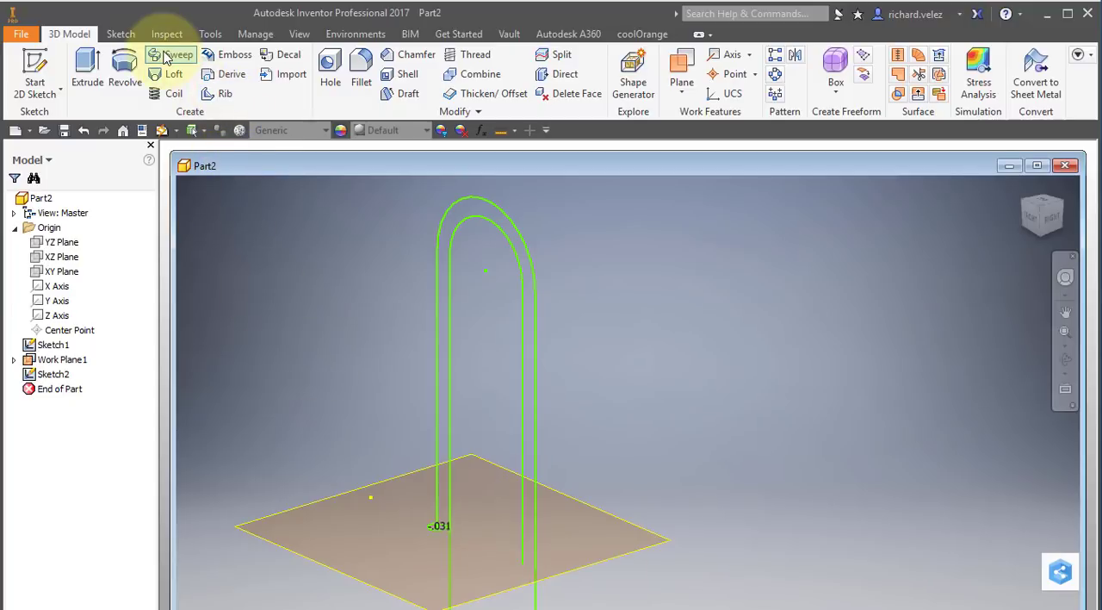
Step: Sweep the small circle profile along the clip path to create the solid wire body Sweep1
{"action": "left_click", "coordinate": [179, 55]}
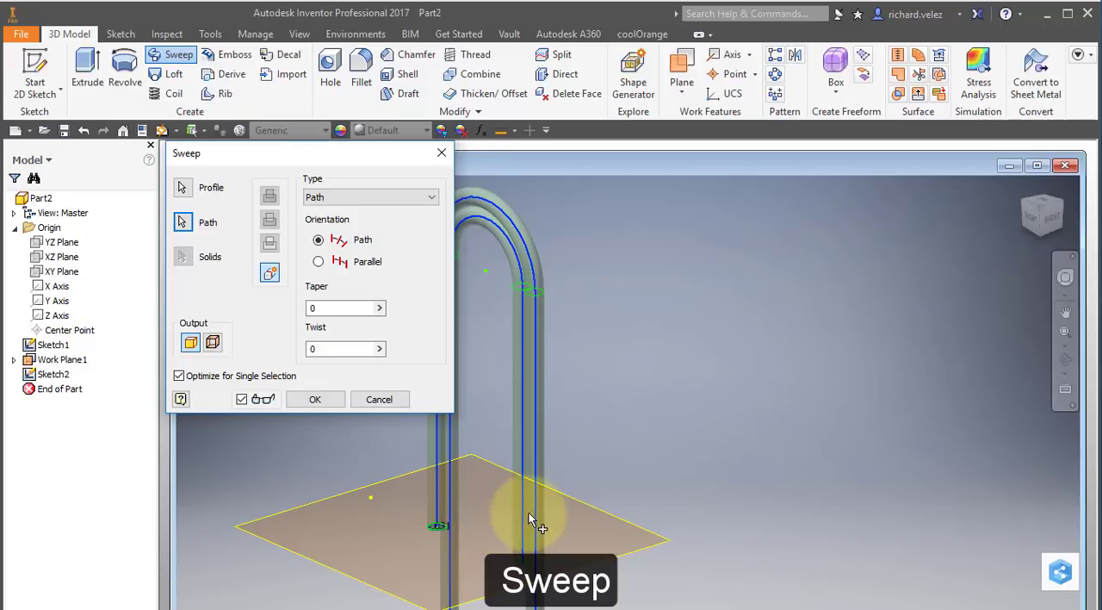
{"action": "mouse_move", "coordinate": [434, 465]}
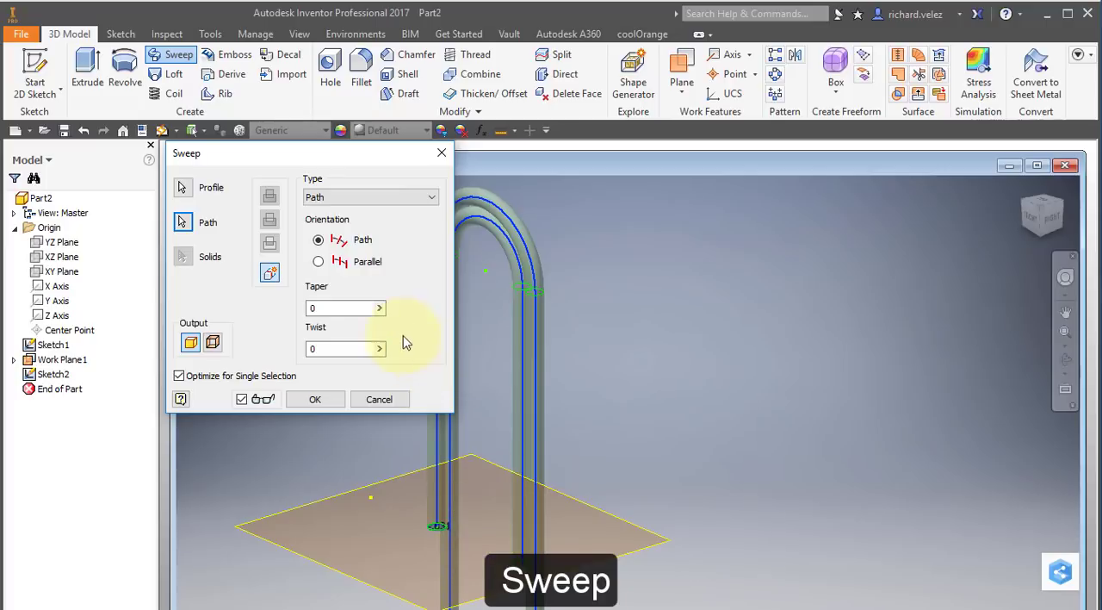
{"action": "mouse_move", "coordinate": [336, 414]}
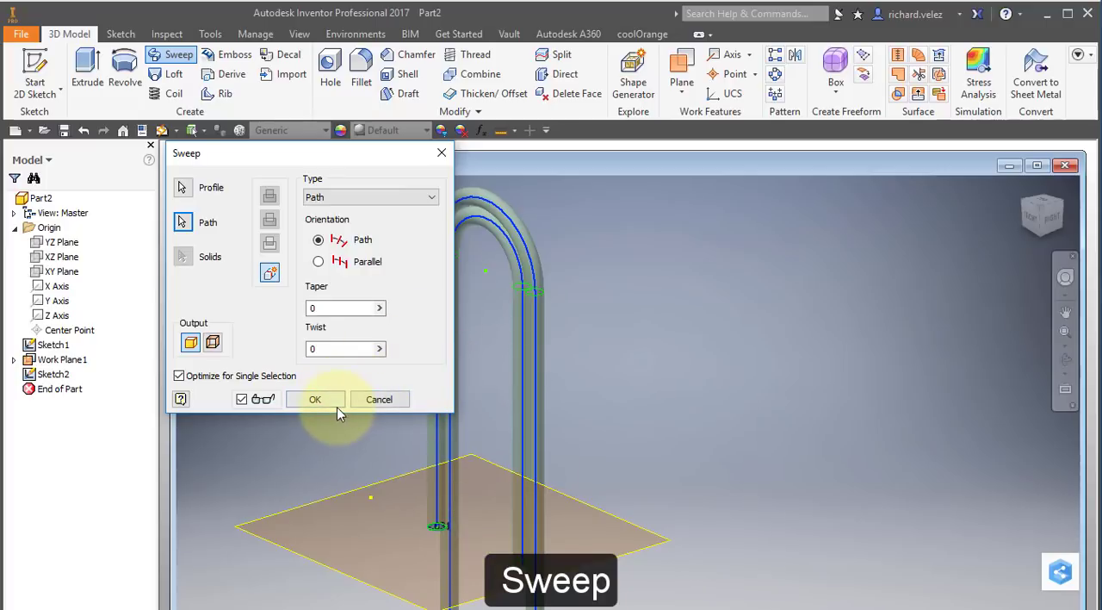
{"action": "left_click", "coordinate": [314, 400]}
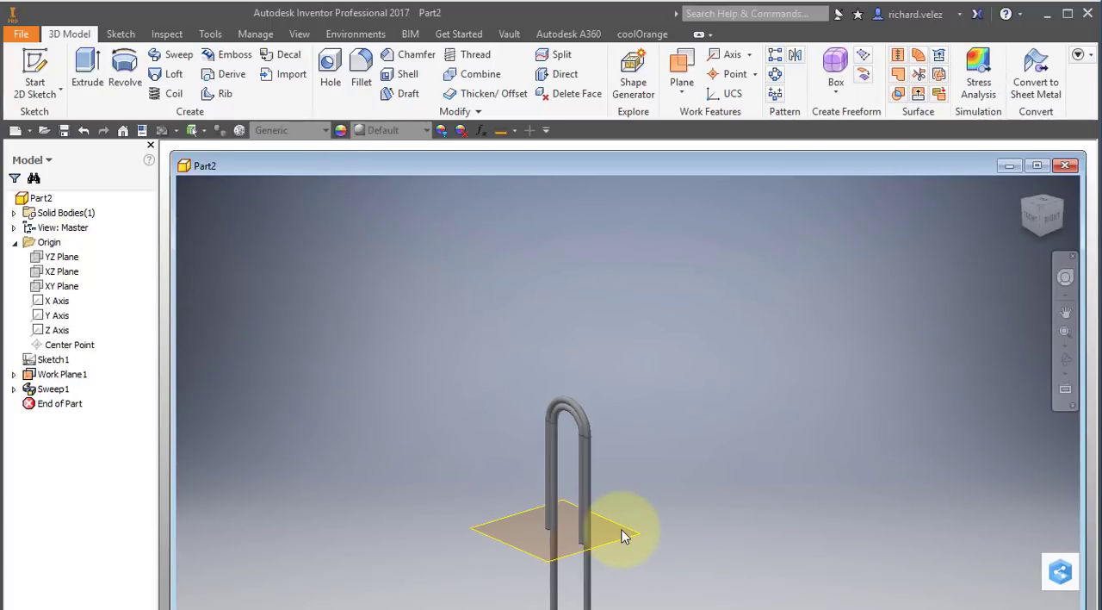
Step: Hide Work Plane1, select Sketch1 and save the part as 5.5 Paper Clip
{"action": "left_click_drag", "start_coordinate": [624, 537], "coordinate": [360, 486]}
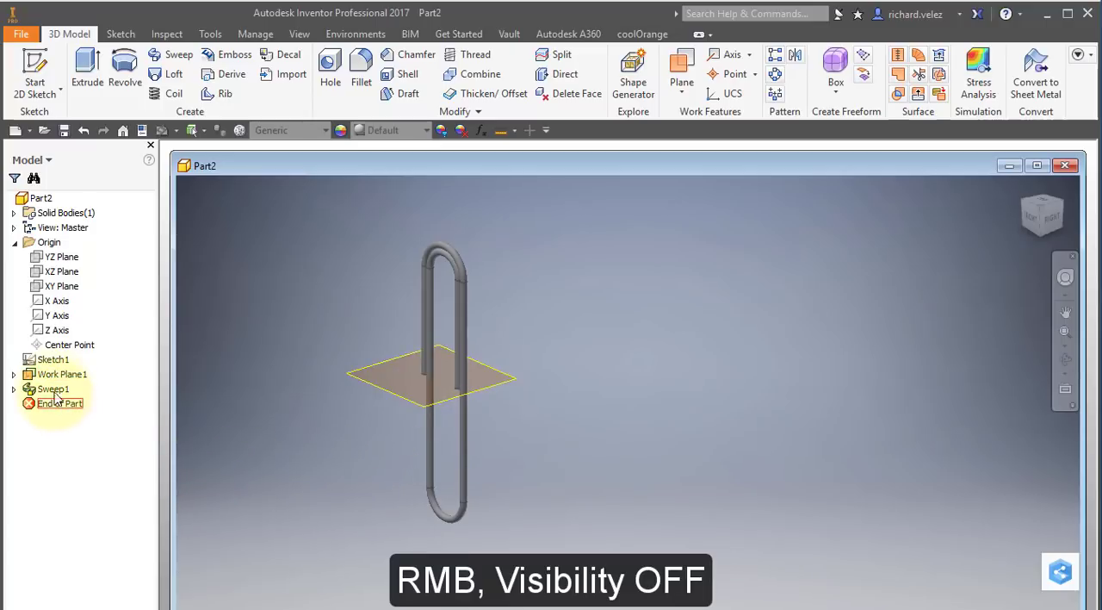
{"action": "left_click", "coordinate": [62, 374]}
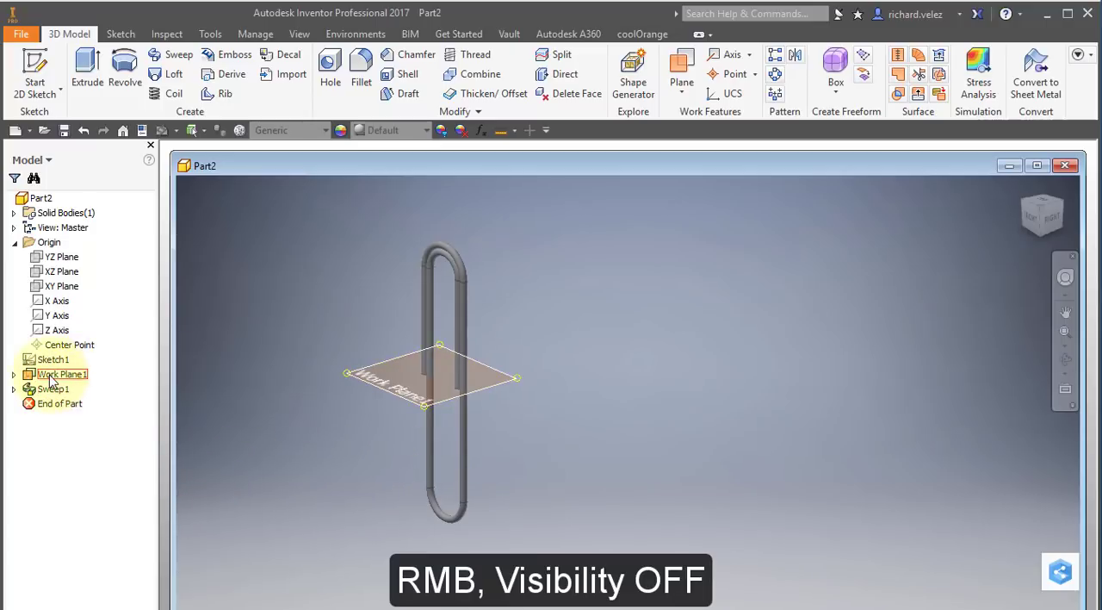
{"action": "right_click", "coordinate": [62, 374]}
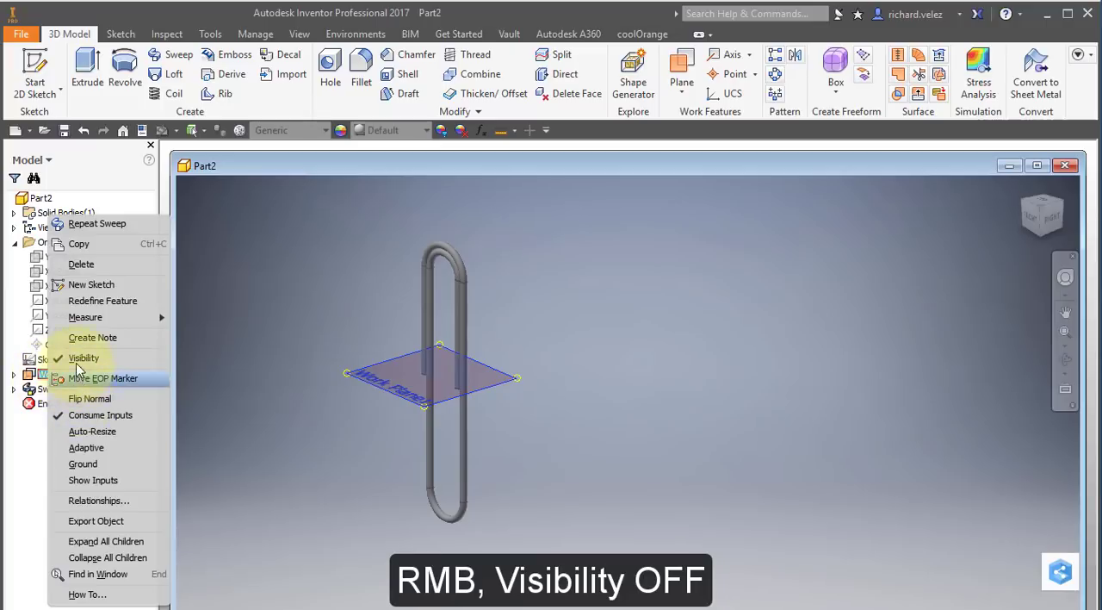
{"action": "left_click", "coordinate": [83, 357]}
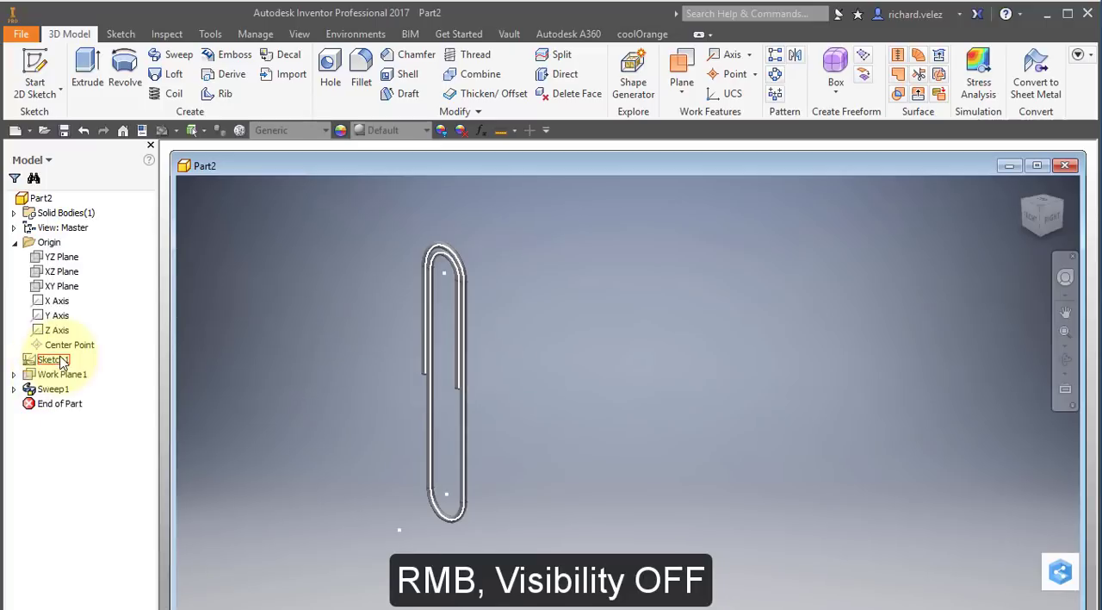
{"action": "left_click", "coordinate": [53, 358]}
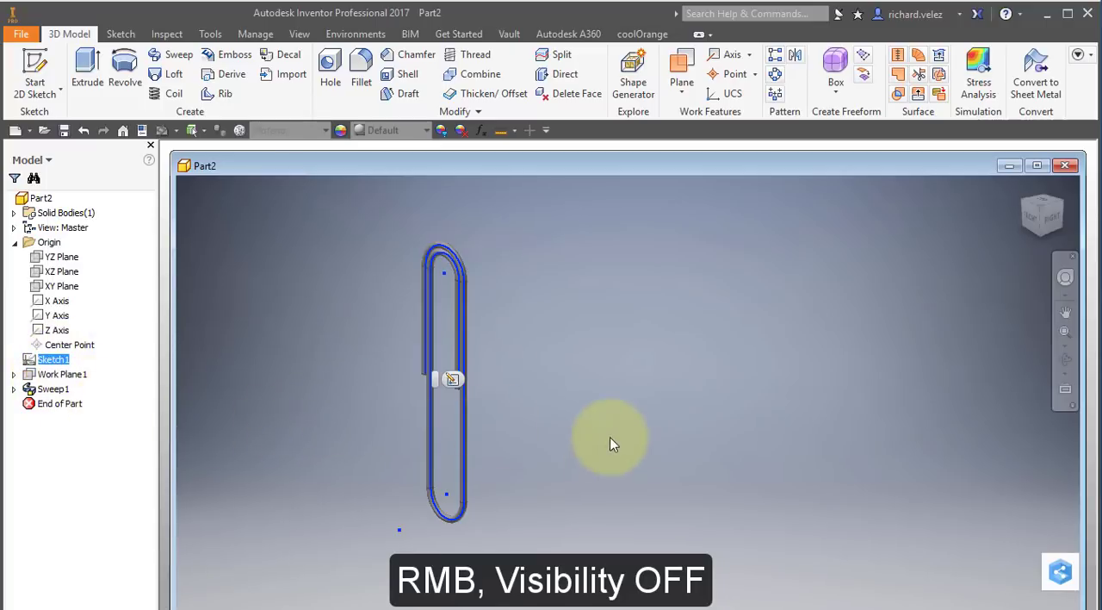
{"action": "mouse_move", "coordinate": [568, 336]}
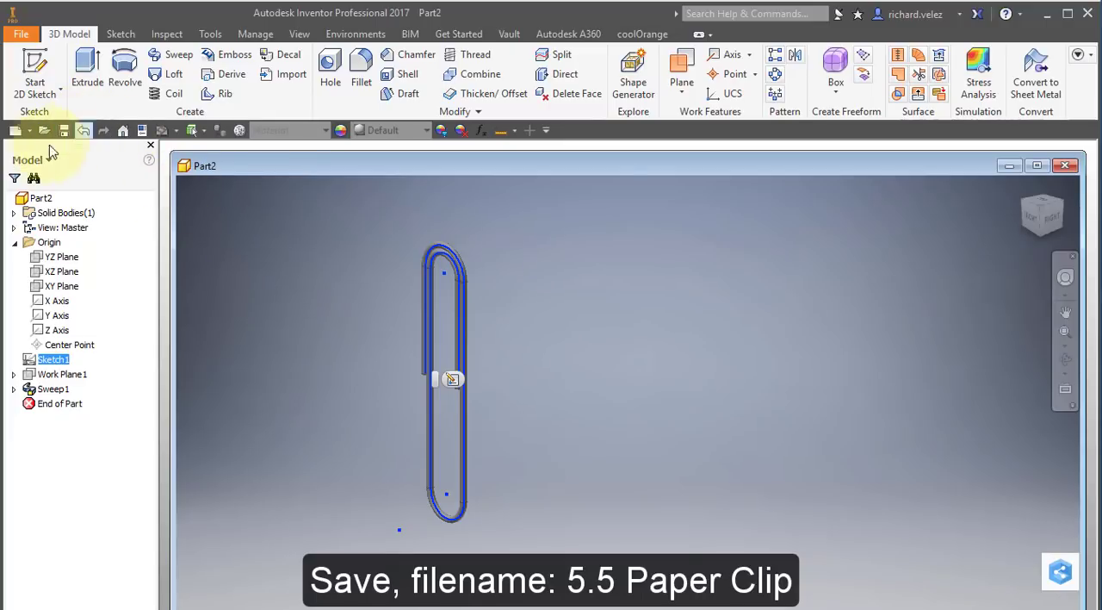
{"action": "left_click", "coordinate": [28, 131]}
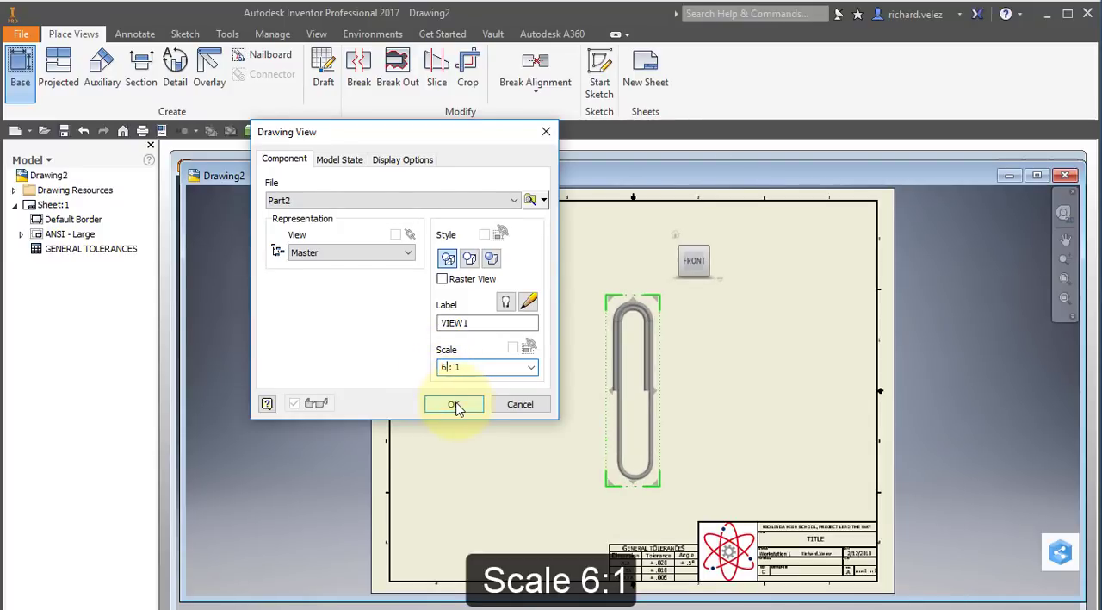
Step: Place the 6:1 front base view of the paper clip on the sheet as VIEW1
{"action": "left_click", "coordinate": [455, 403]}
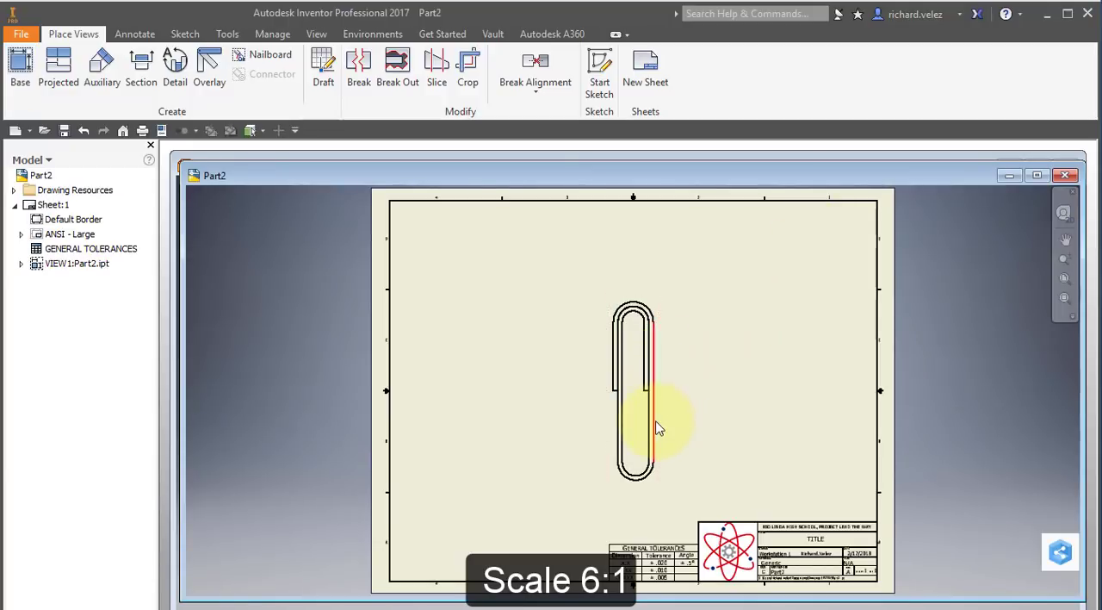
{"action": "left_click", "coordinate": [634, 388]}
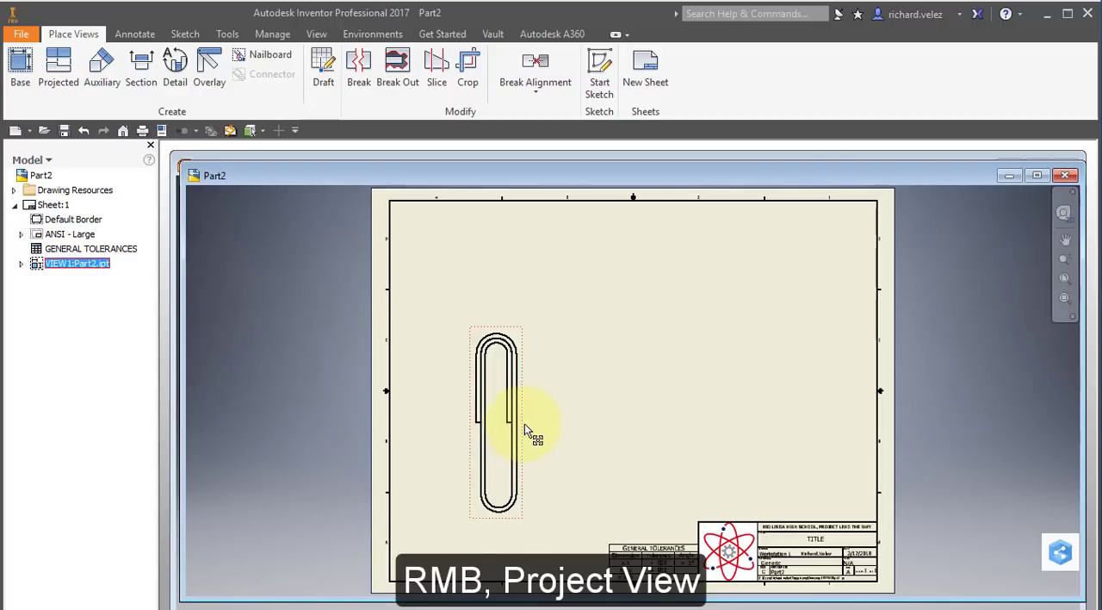
Step: Project a second 6:1 view from the base view to the upper right and give it a shaded style
{"action": "right_click", "coordinate": [525, 429]}
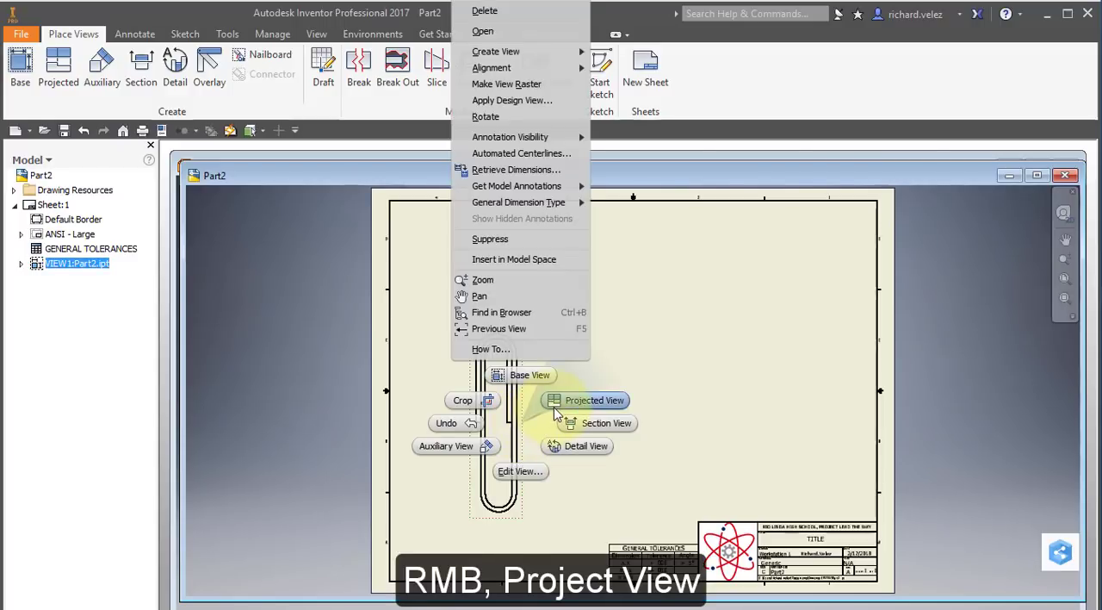
{"action": "left_click", "coordinate": [595, 399]}
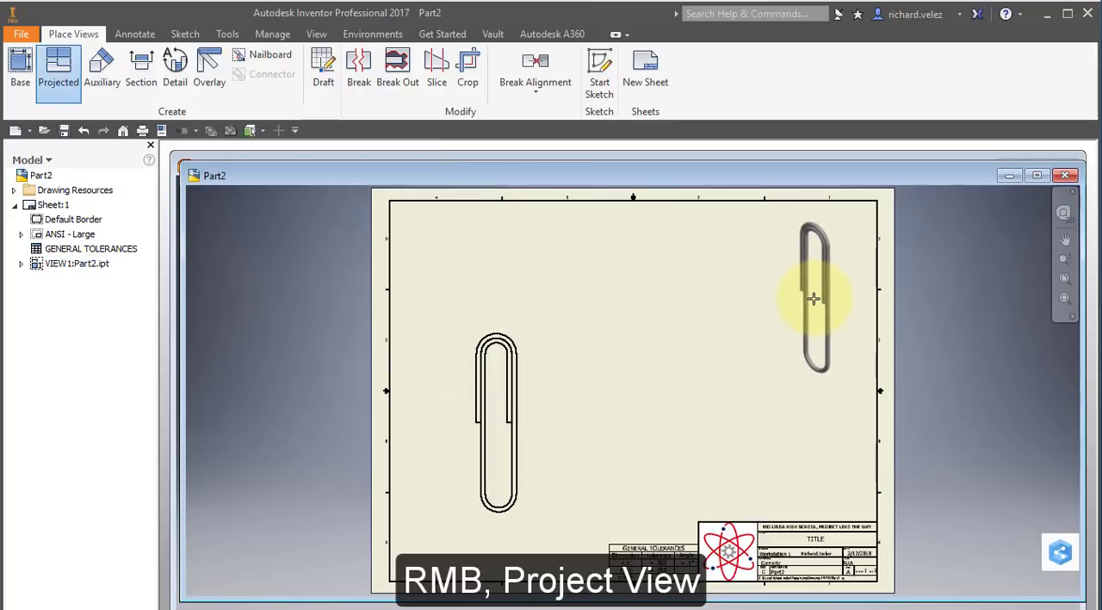
{"action": "right_click", "coordinate": [813, 299]}
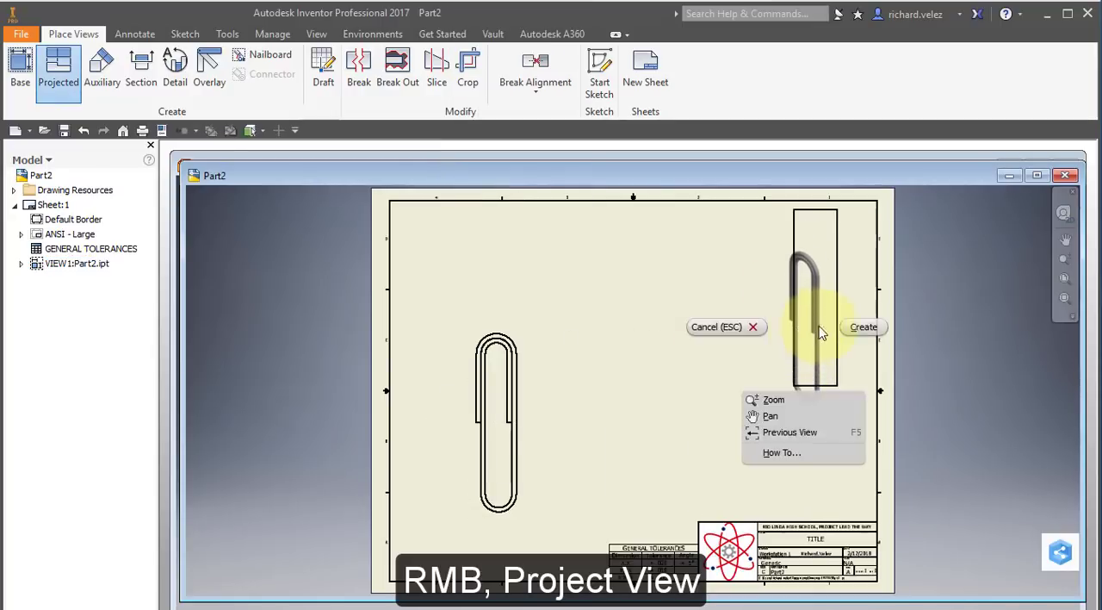
{"action": "left_click", "coordinate": [863, 327]}
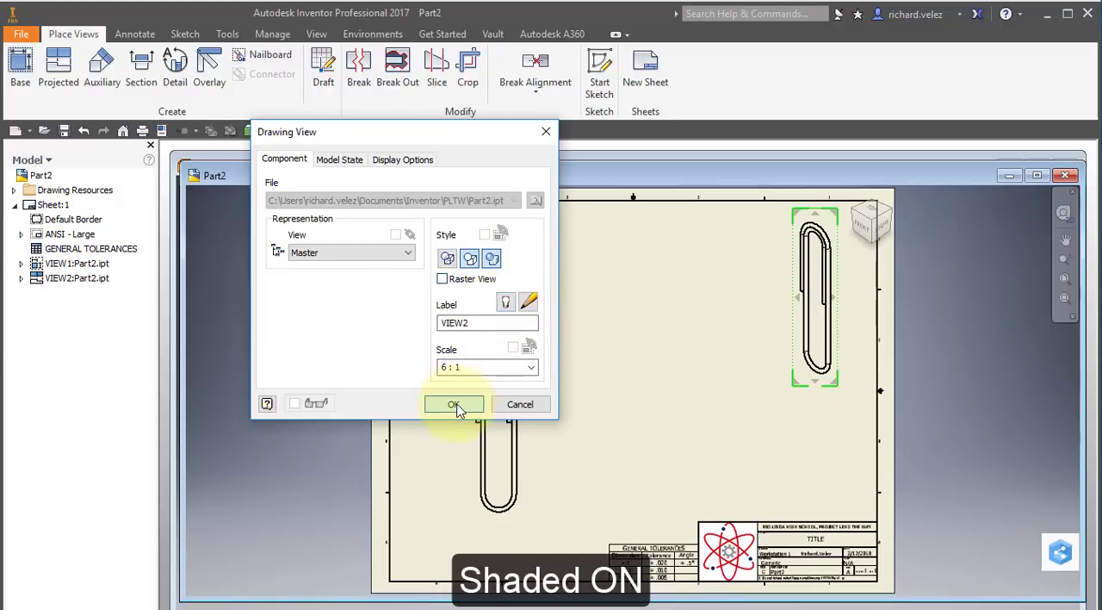
{"action": "left_click", "coordinate": [454, 403]}
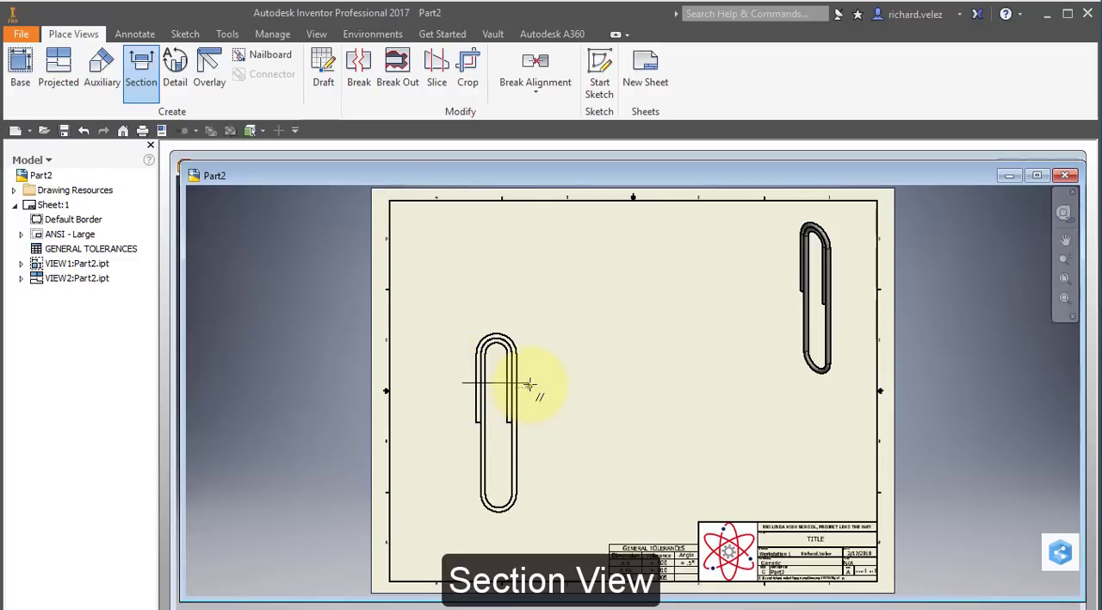
Step: Finish section line A-A across the base view and place the section above at 15:1 scale
{"action": "right_click", "coordinate": [531, 385]}
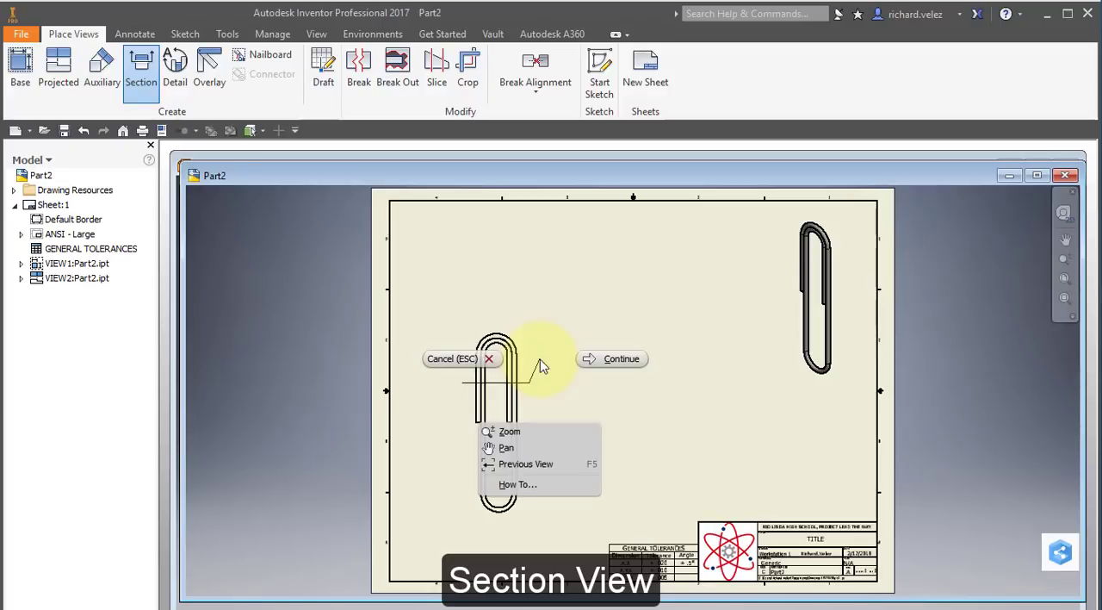
{"action": "left_click", "coordinate": [621, 358]}
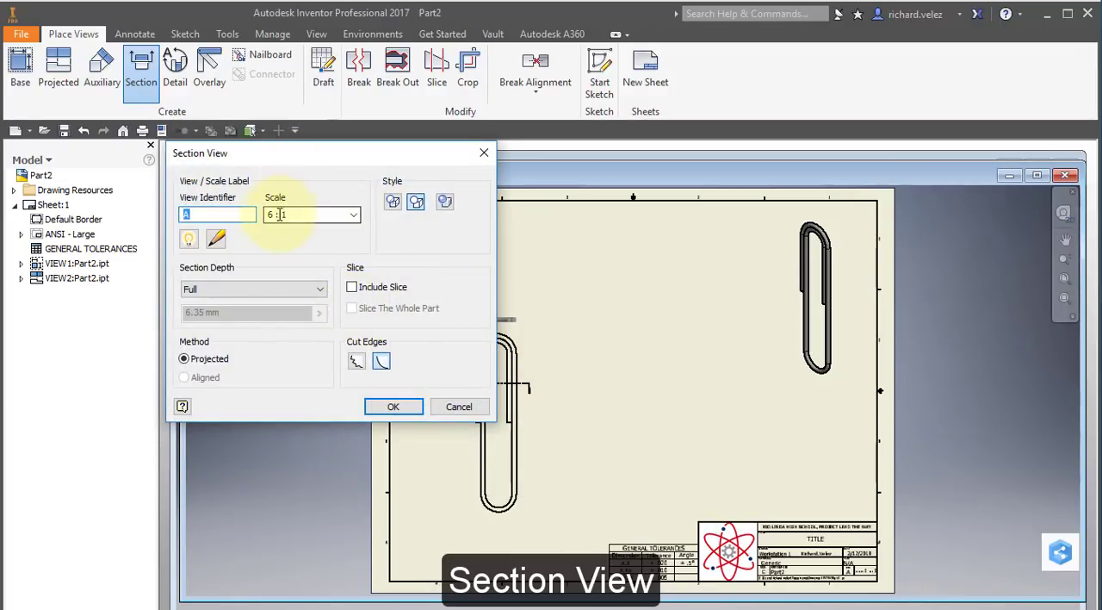
{"action": "left_click", "coordinate": [307, 214]}
{"action": "type", "text": "15"}
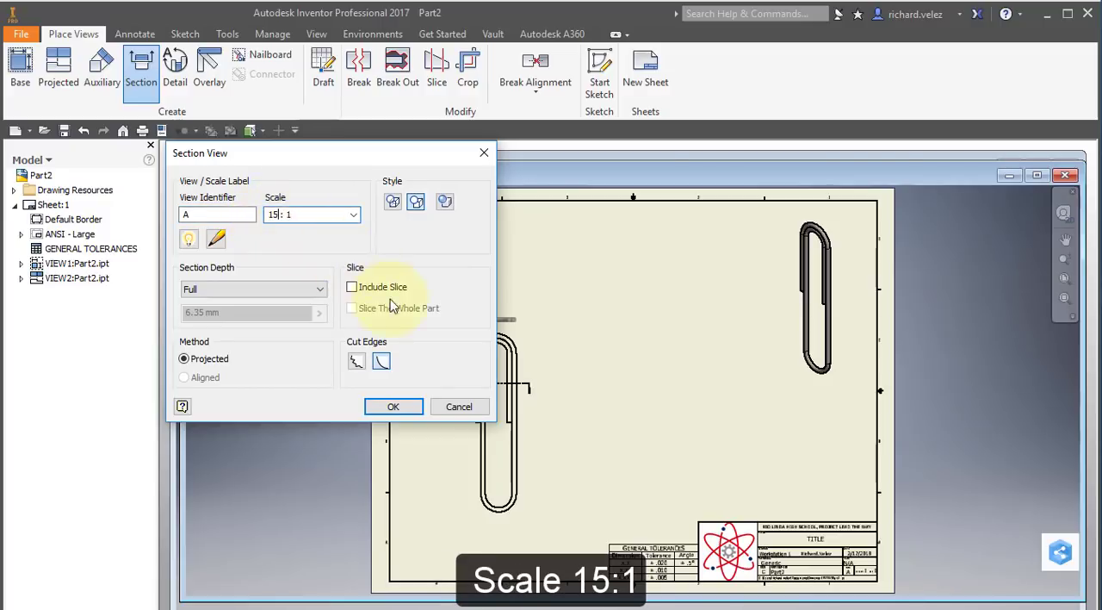
{"action": "left_click", "coordinate": [393, 406]}
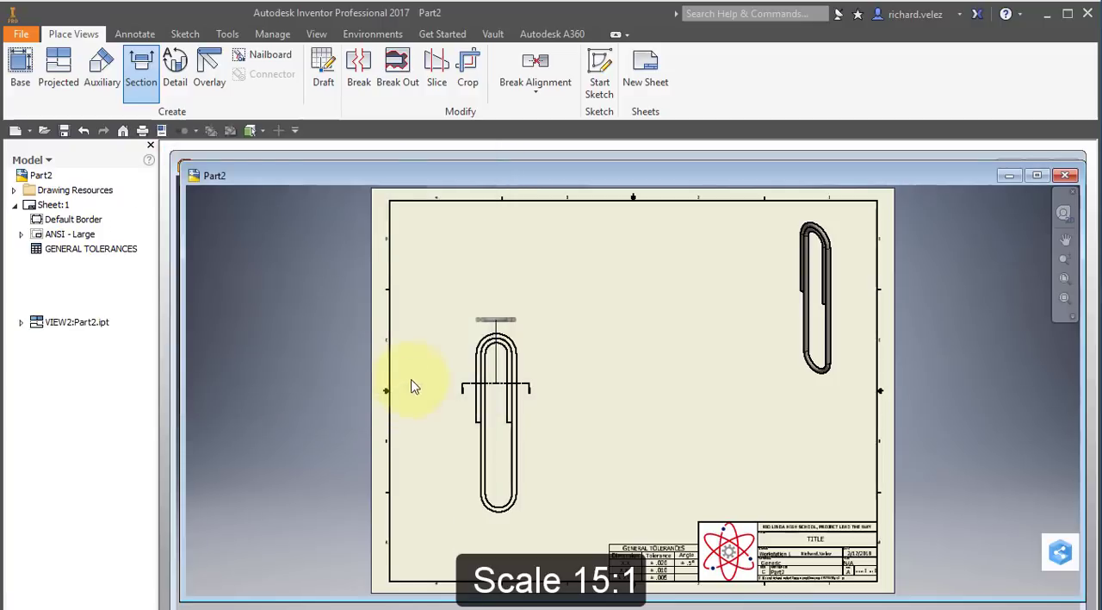
{"action": "left_click", "coordinate": [514, 312]}
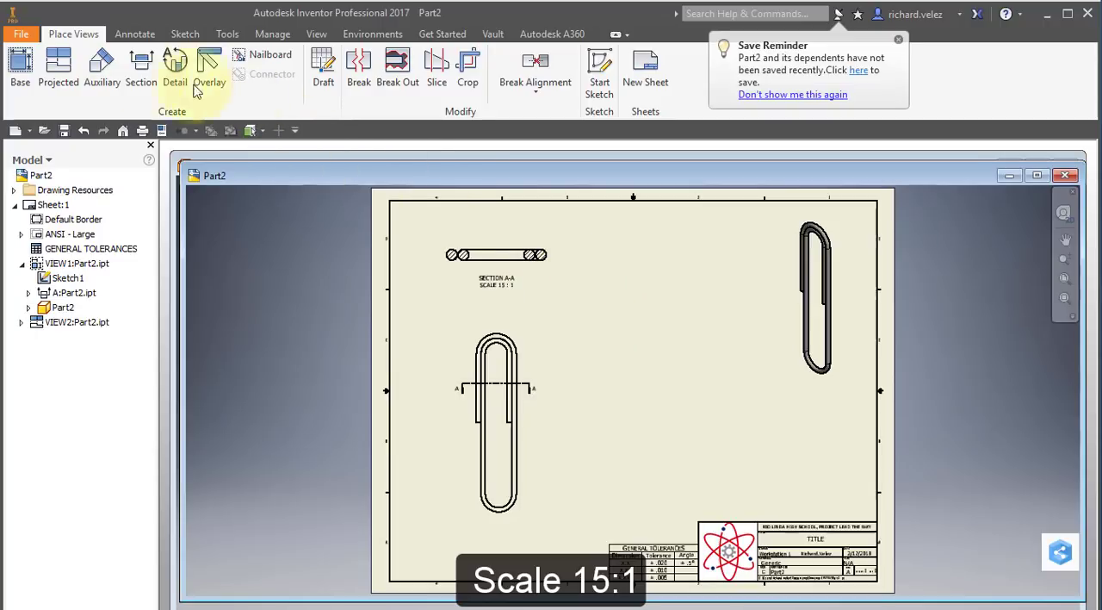
Step: Switch to the Annotate tools to begin centre-marking the section circles
{"action": "left_click", "coordinate": [135, 34]}
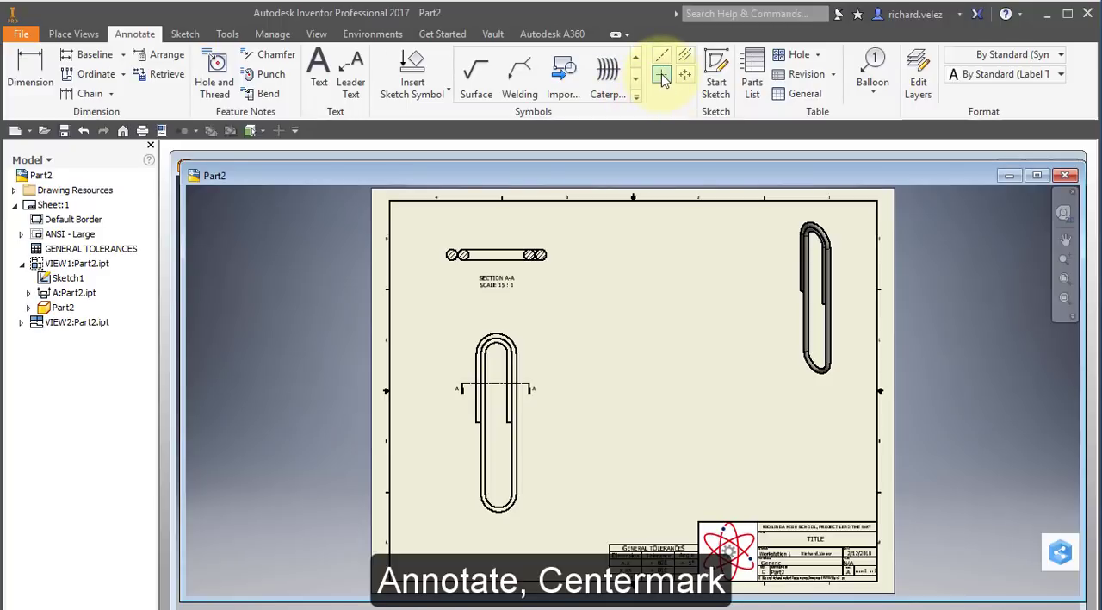
{"action": "mouse_move", "coordinate": [661, 76]}
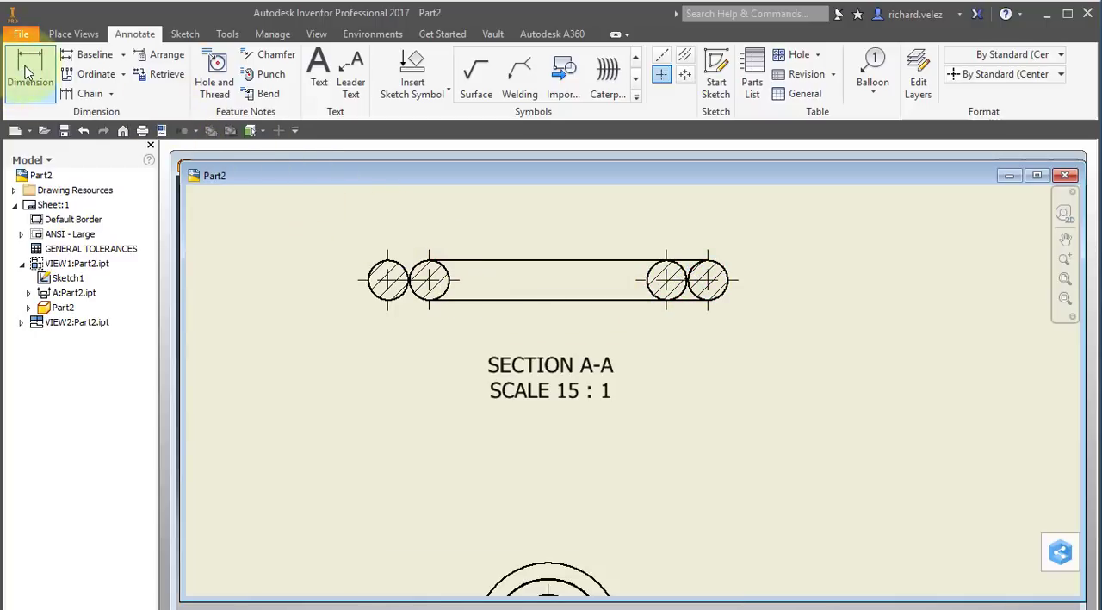
Step: Add the Ø.031 wire diameter and the .249 and .185 centre spacings to section A-A
{"action": "left_click", "coordinate": [31, 72]}
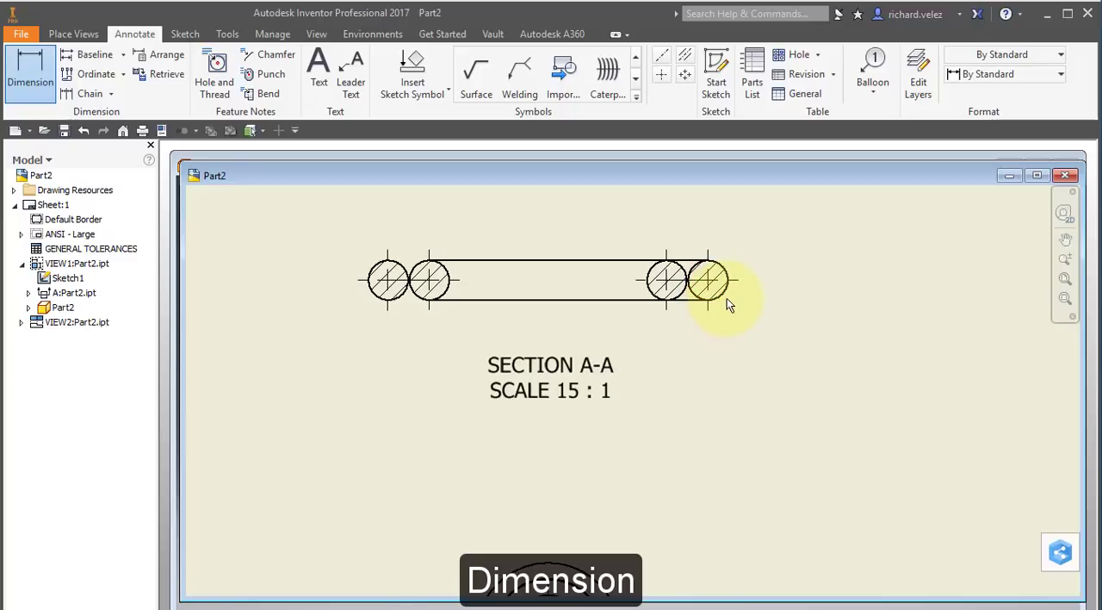
{"action": "left_click", "coordinate": [708, 279]}
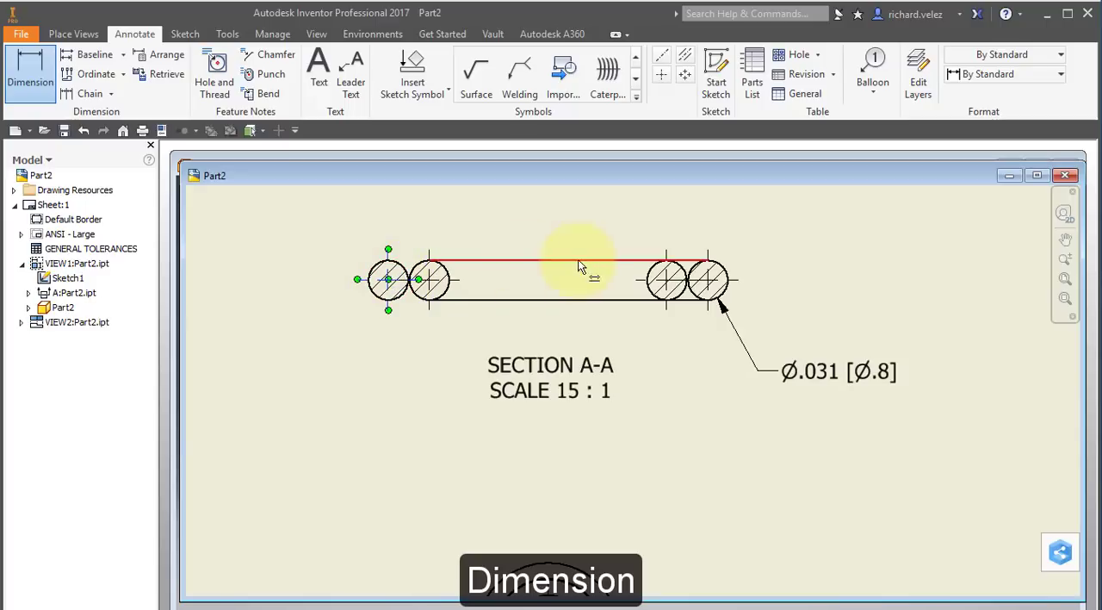
{"action": "left_click", "coordinate": [708, 279]}
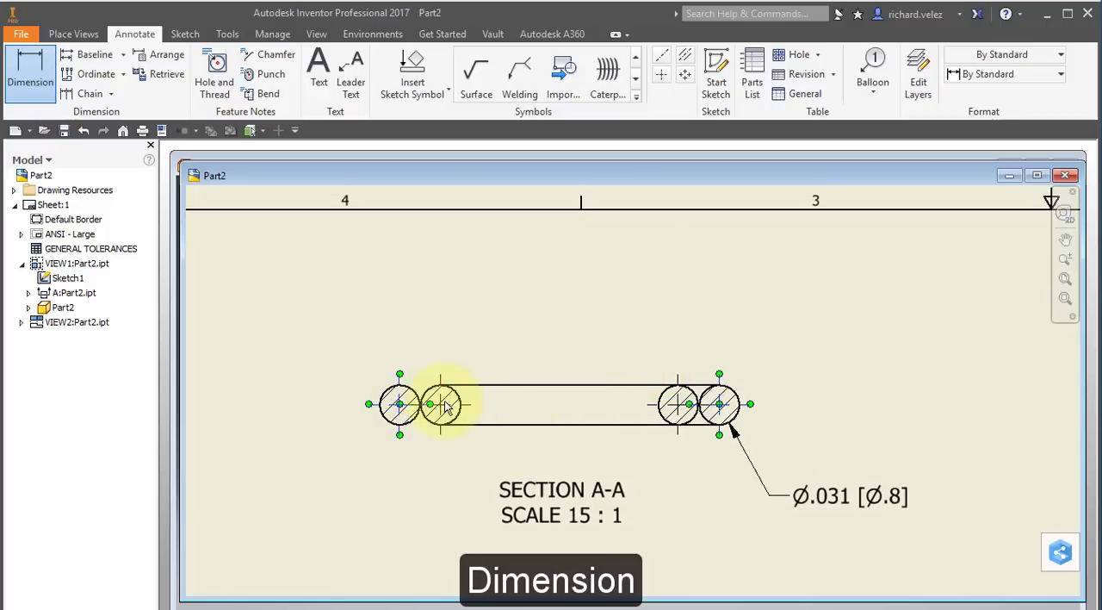
{"action": "left_click", "coordinate": [400, 404]}
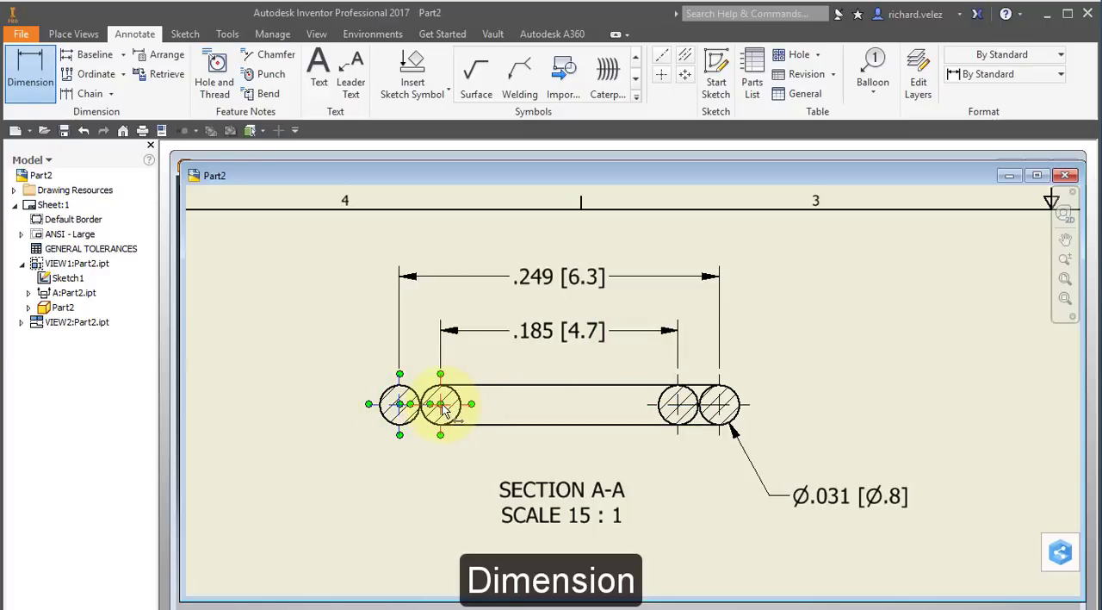
{"action": "left_click", "coordinate": [410, 458]}
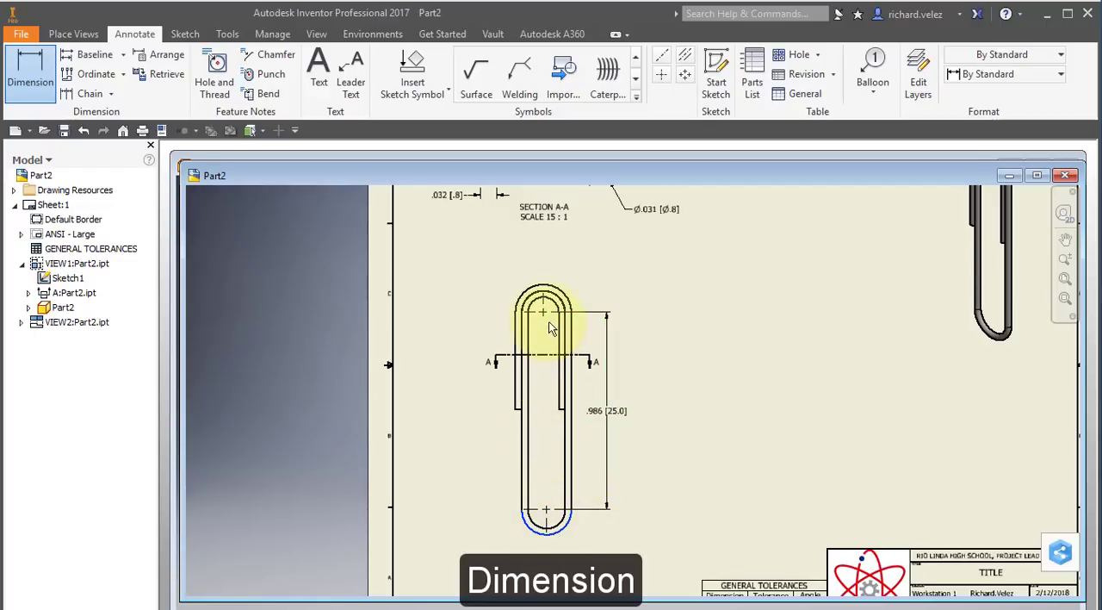
Step: Dimension the base view with the .280 width and .986 and 1.250 lengths, then finish dimensioning
{"action": "left_click", "coordinate": [665, 389]}
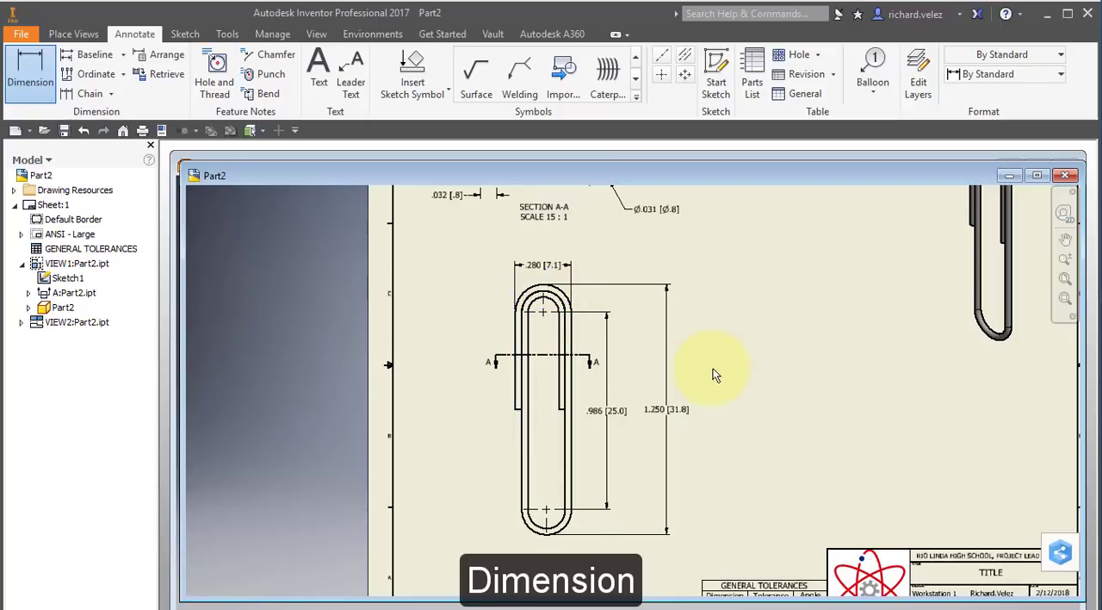
{"action": "right_click", "coordinate": [715, 370]}
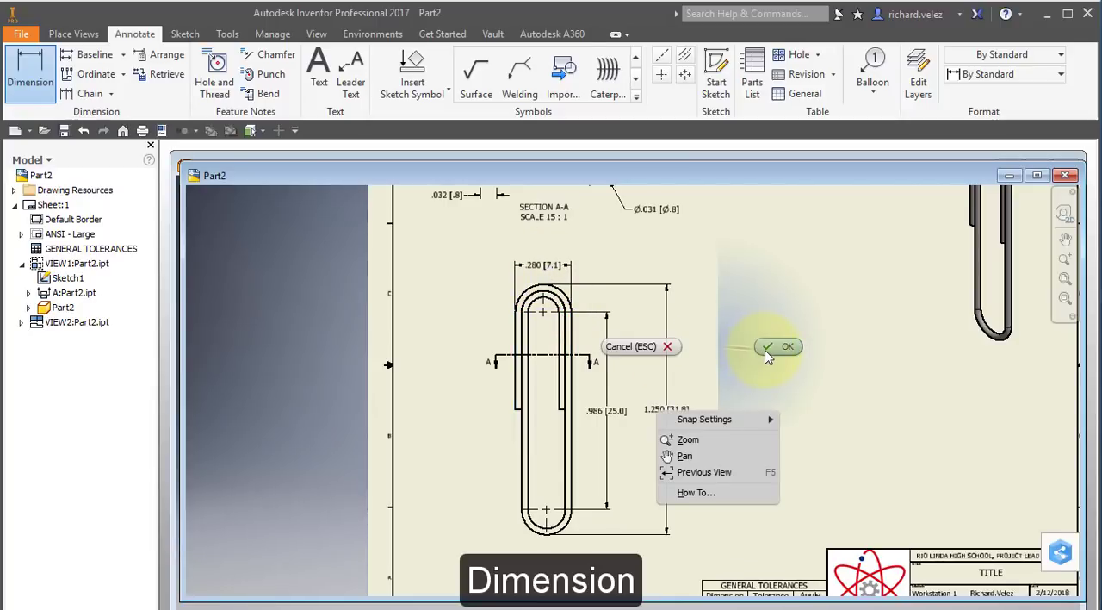
{"action": "left_click", "coordinate": [779, 345]}
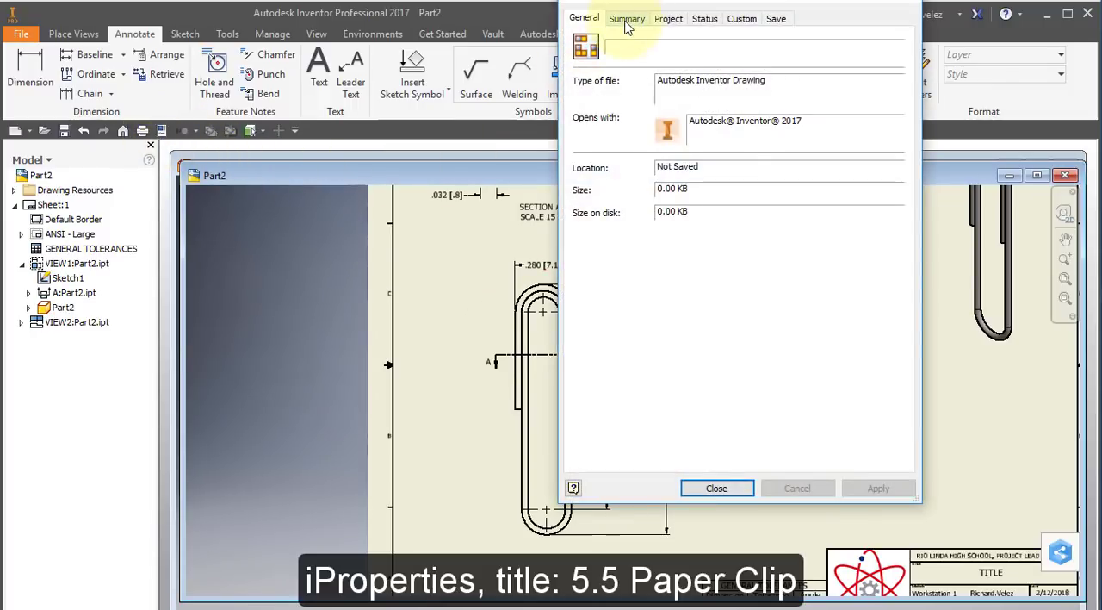
Step: Set the drawing's Summary title to 5.5 Paper Clip in iProperties
{"action": "left_click", "coordinate": [627, 17]}
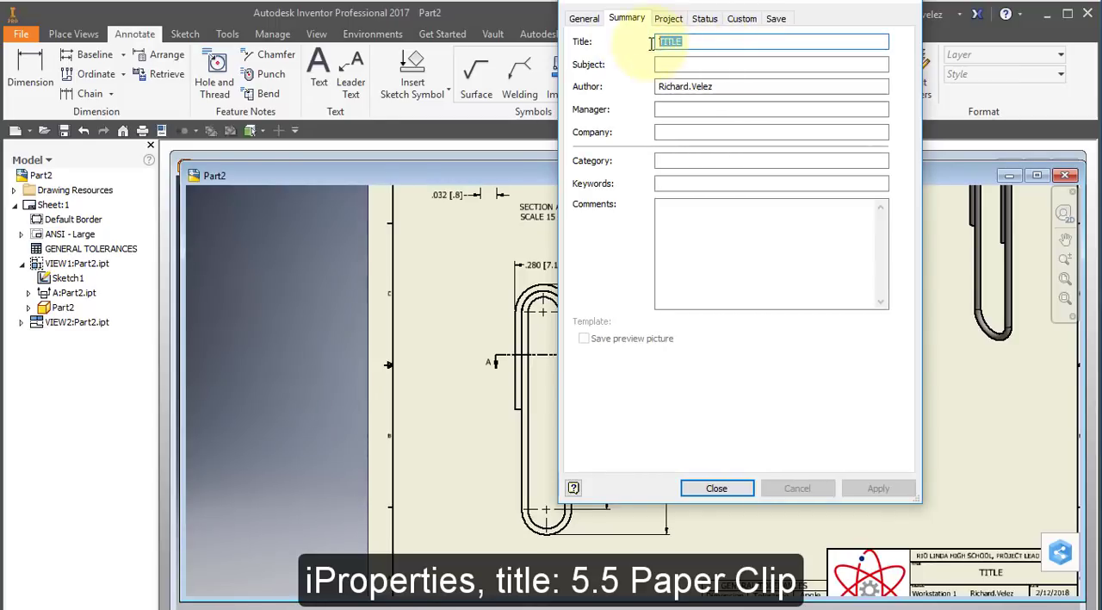
{"action": "type", "text": "5.5 Paper Clip"}
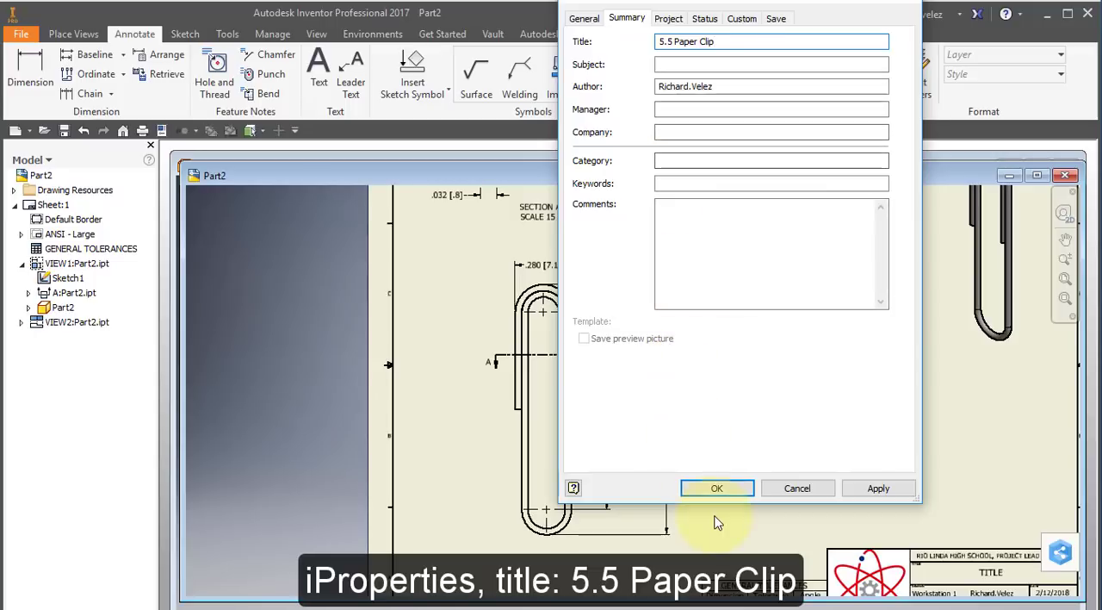
{"action": "left_click", "coordinate": [717, 488]}
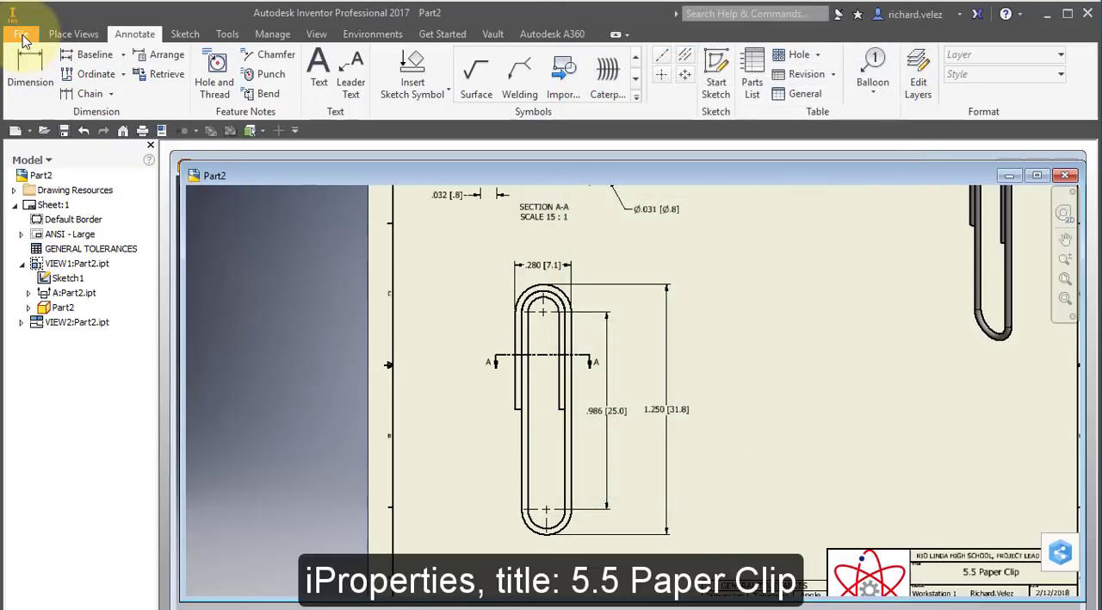
Step: Export the drawing sheet to PDF via File > Export
{"action": "left_click", "coordinate": [21, 35]}
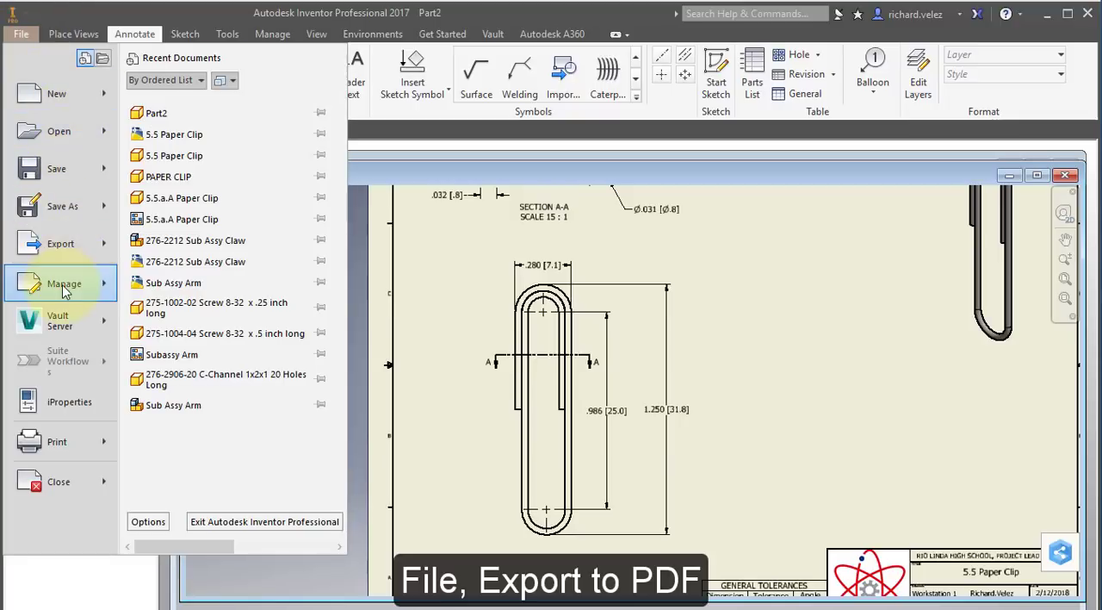
{"action": "left_click", "coordinate": [60, 243]}
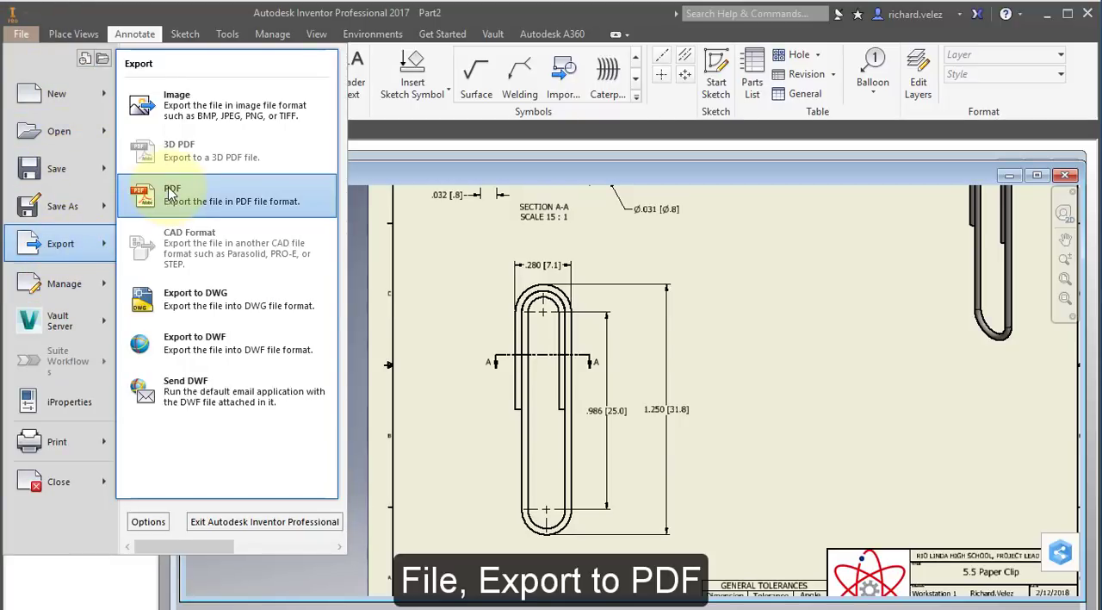
{"action": "left_click", "coordinate": [172, 196]}
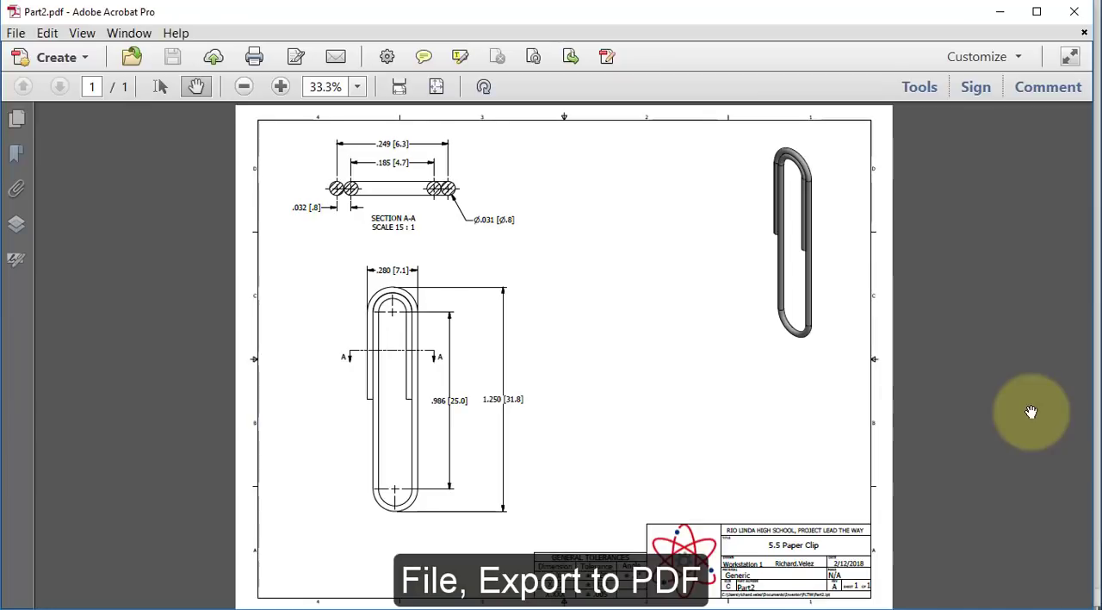
{"action": "mouse_move", "coordinate": [1058, 408]}
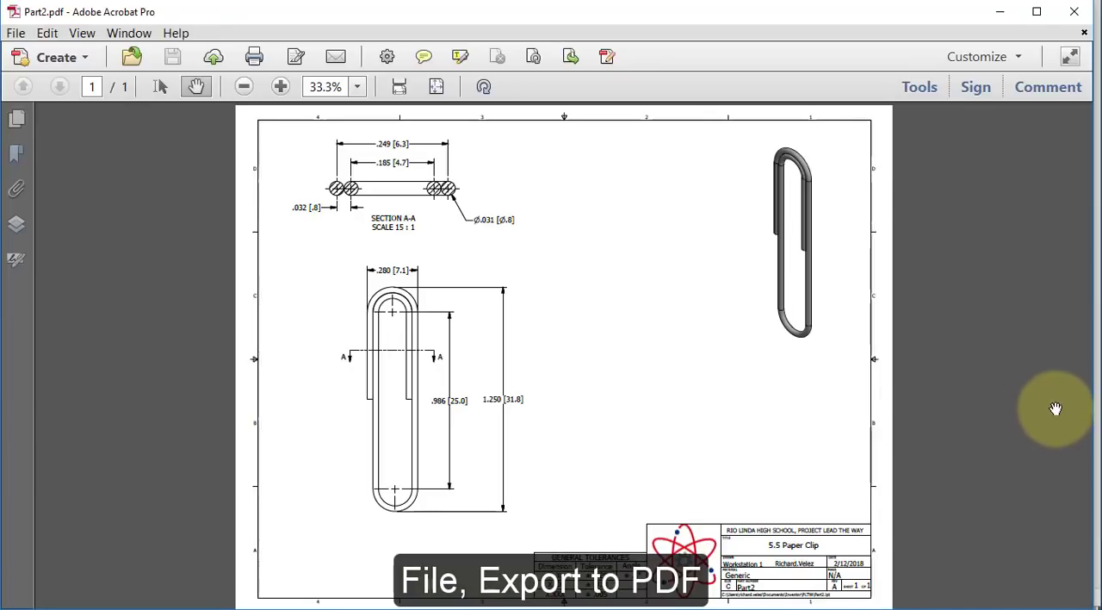